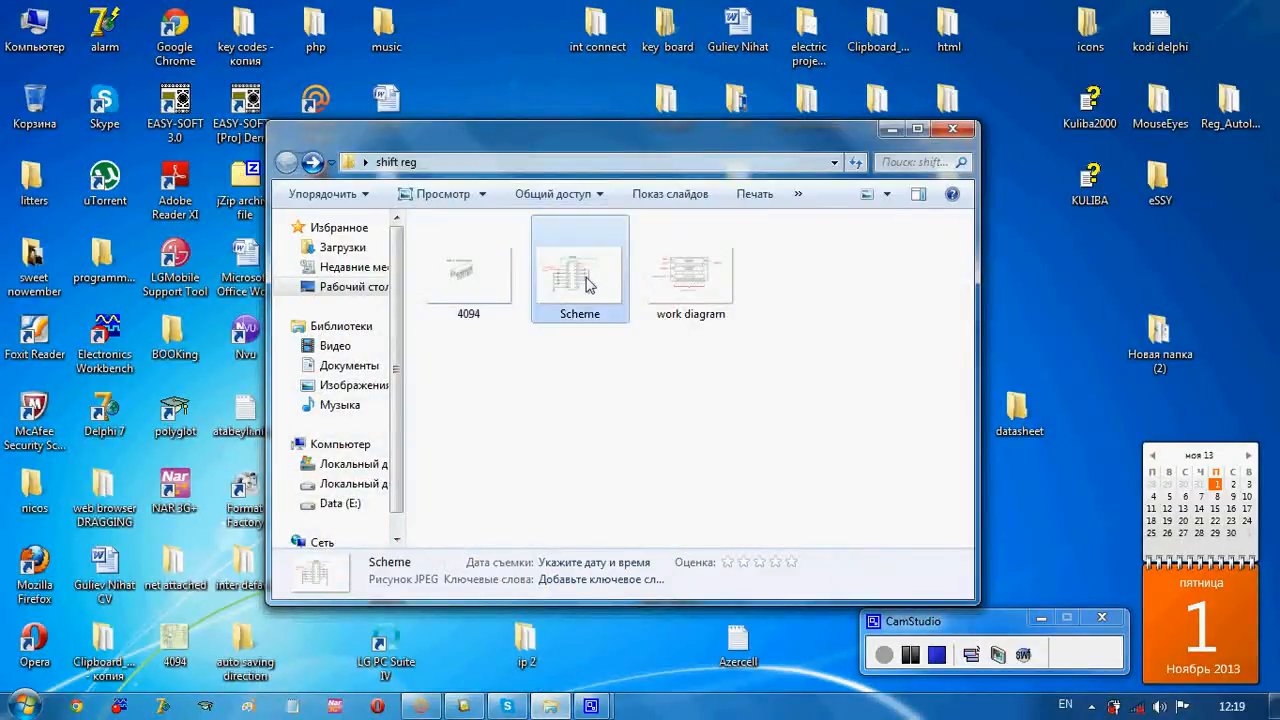
- View the 4094 8-bit shift register chip drawing from the shift reg folder
{"action": "left_click", "coordinate": [468, 270]}
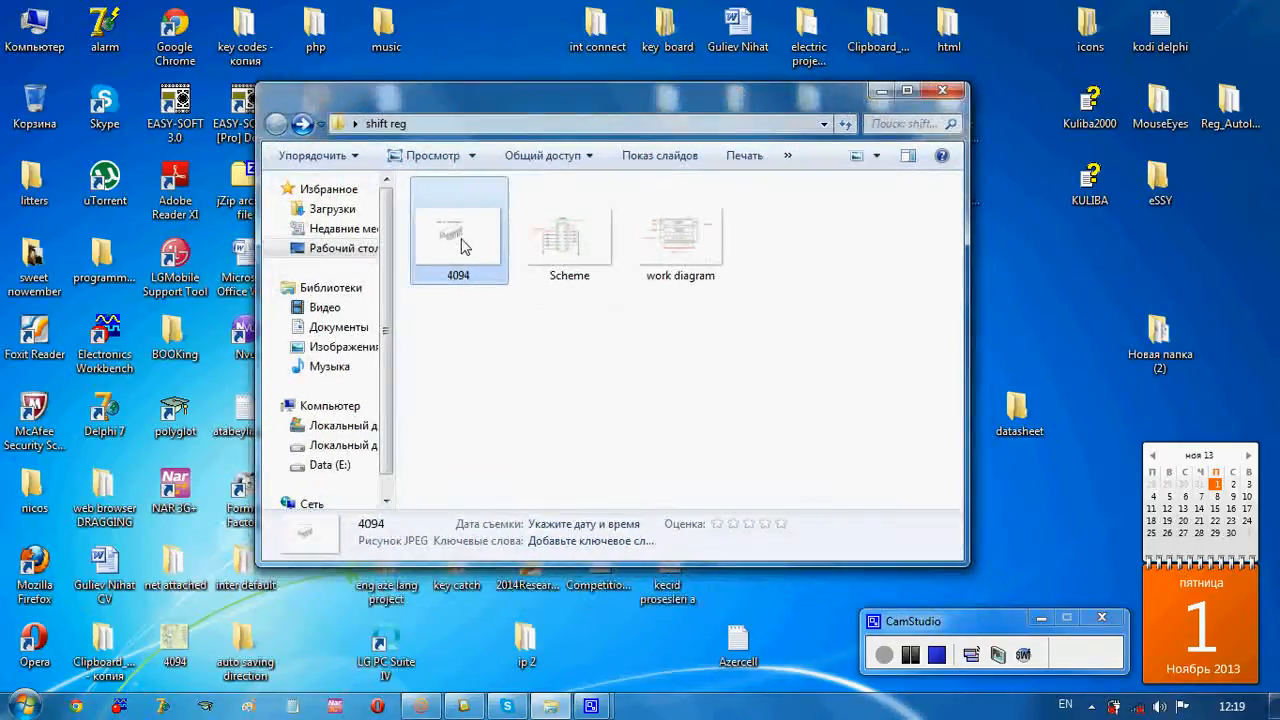
{"action": "mouse_move", "coordinate": [460, 244]}
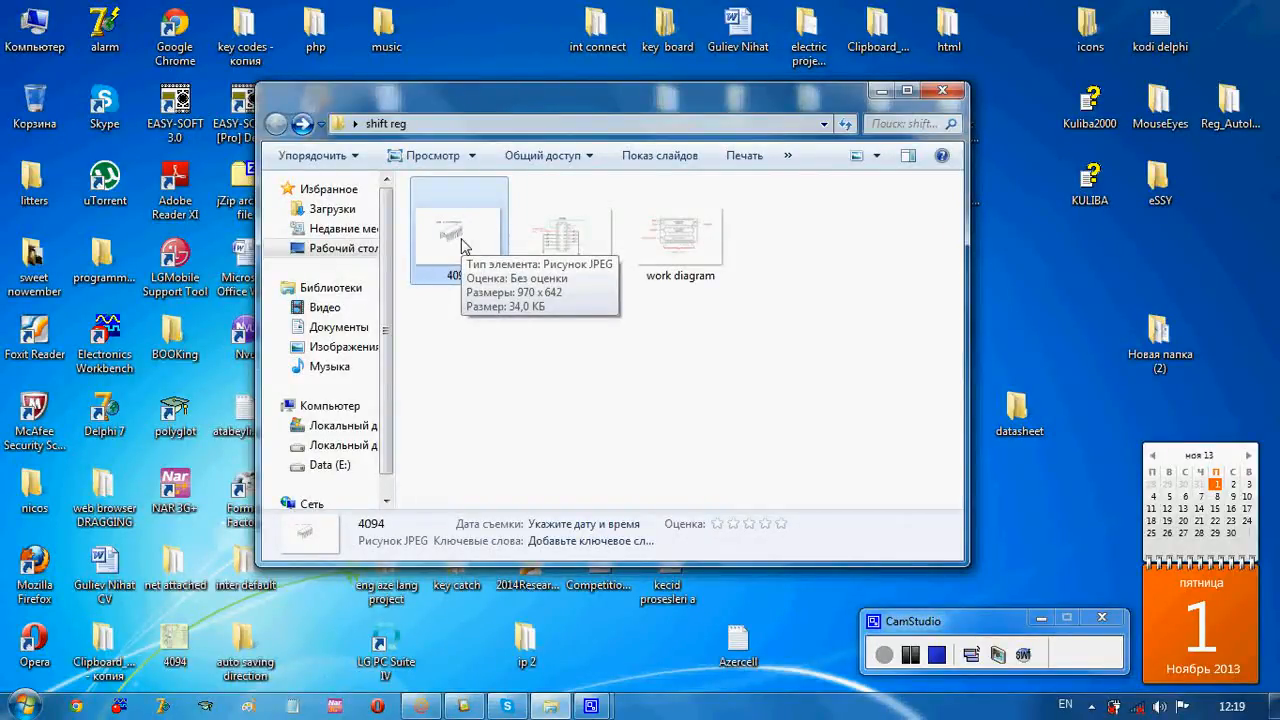
{"action": "double_click", "coordinate": [458, 236]}
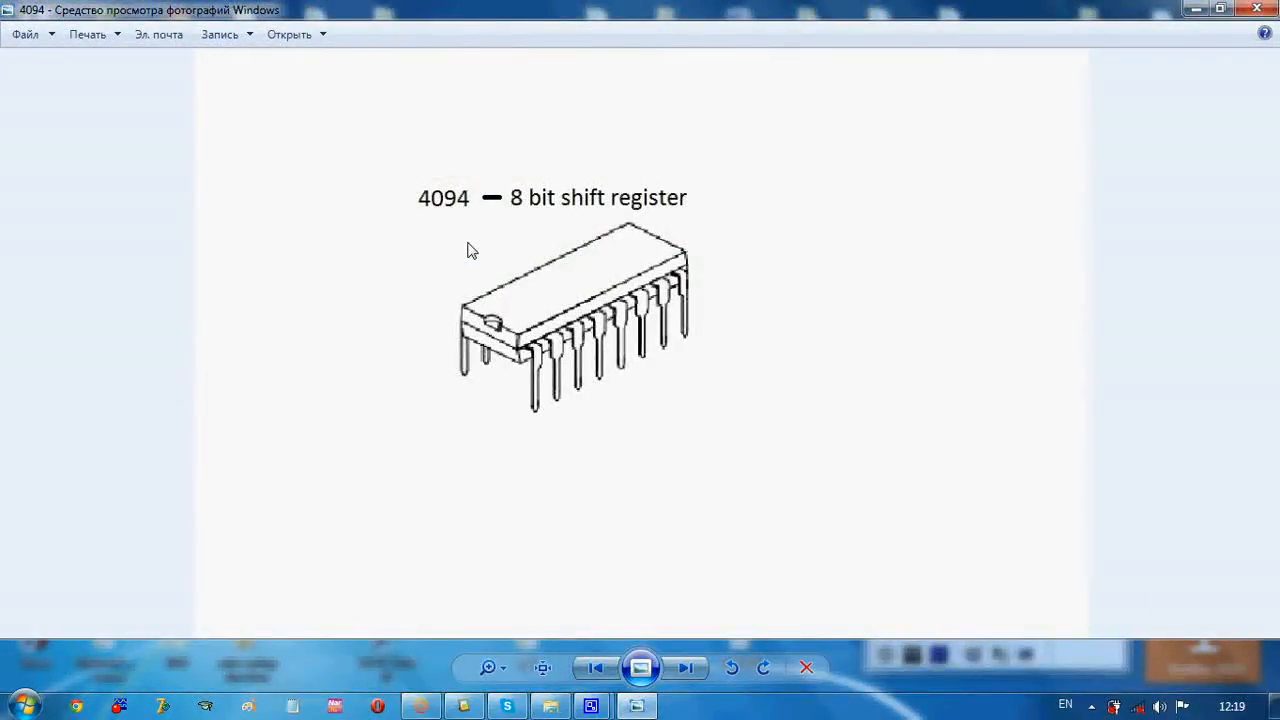
{"action": "mouse_move", "coordinate": [440, 206]}
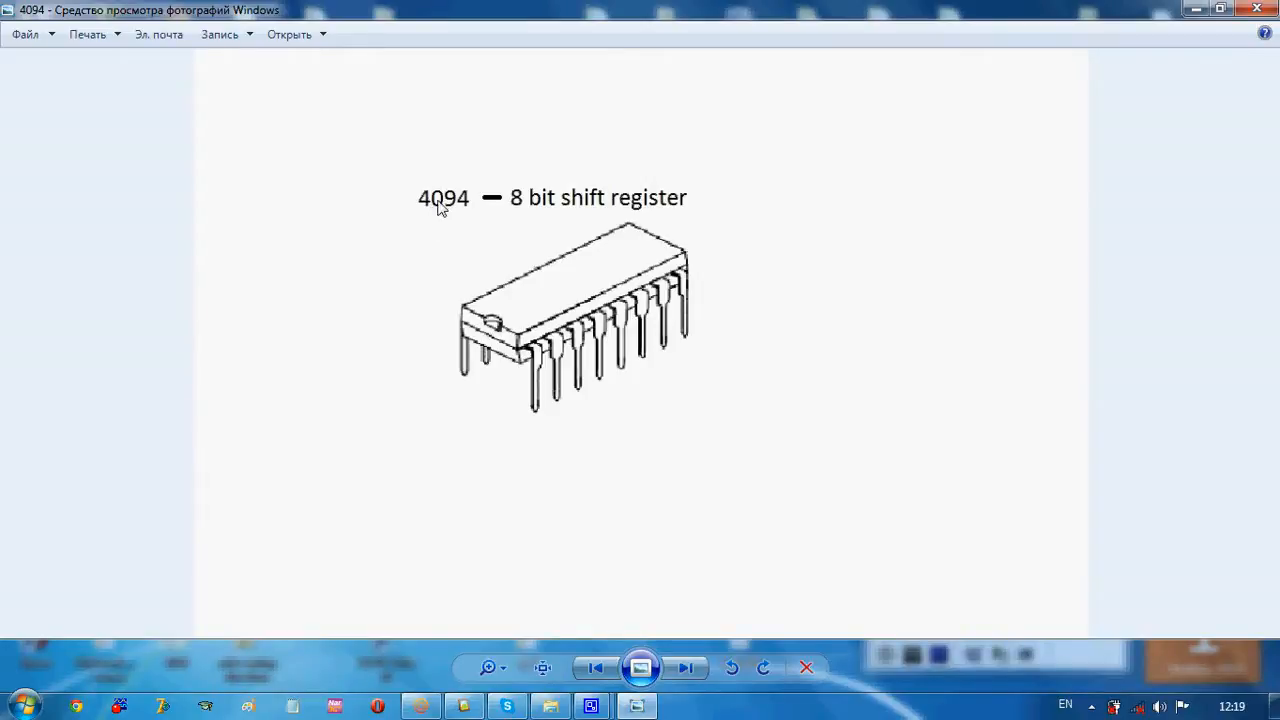
{"action": "mouse_move", "coordinate": [556, 212]}
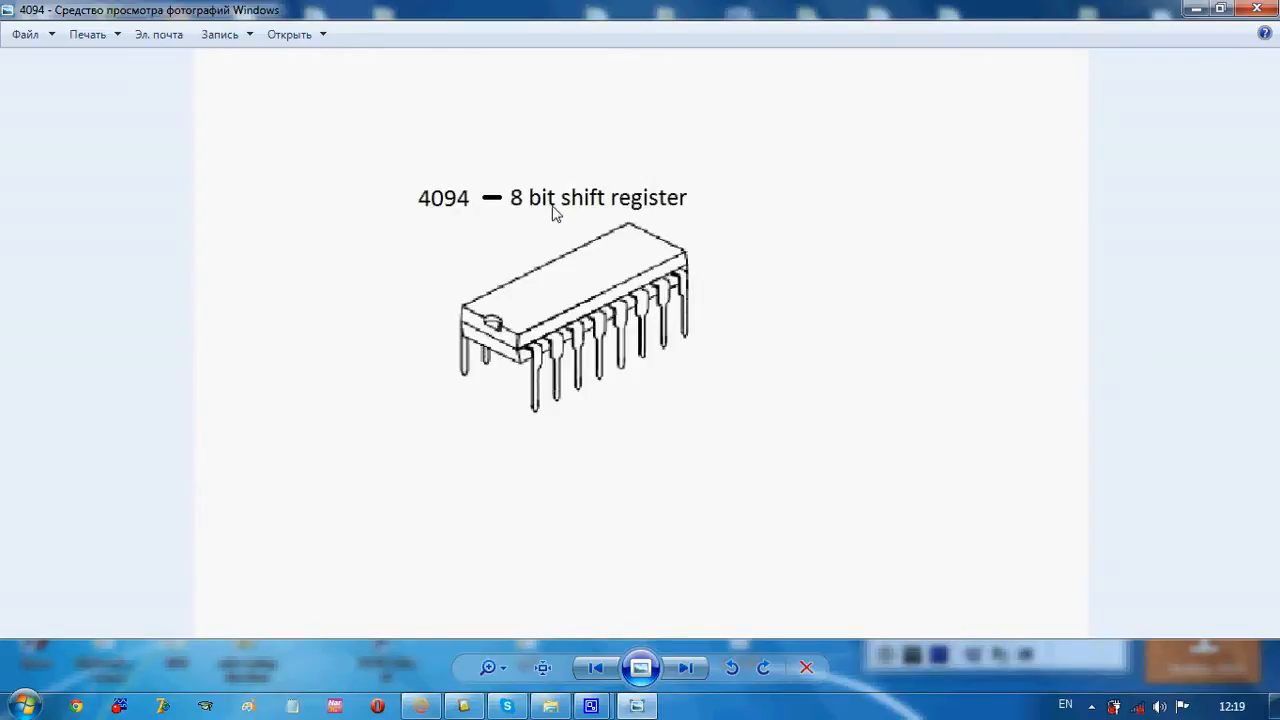
{"action": "mouse_move", "coordinate": [648, 424]}
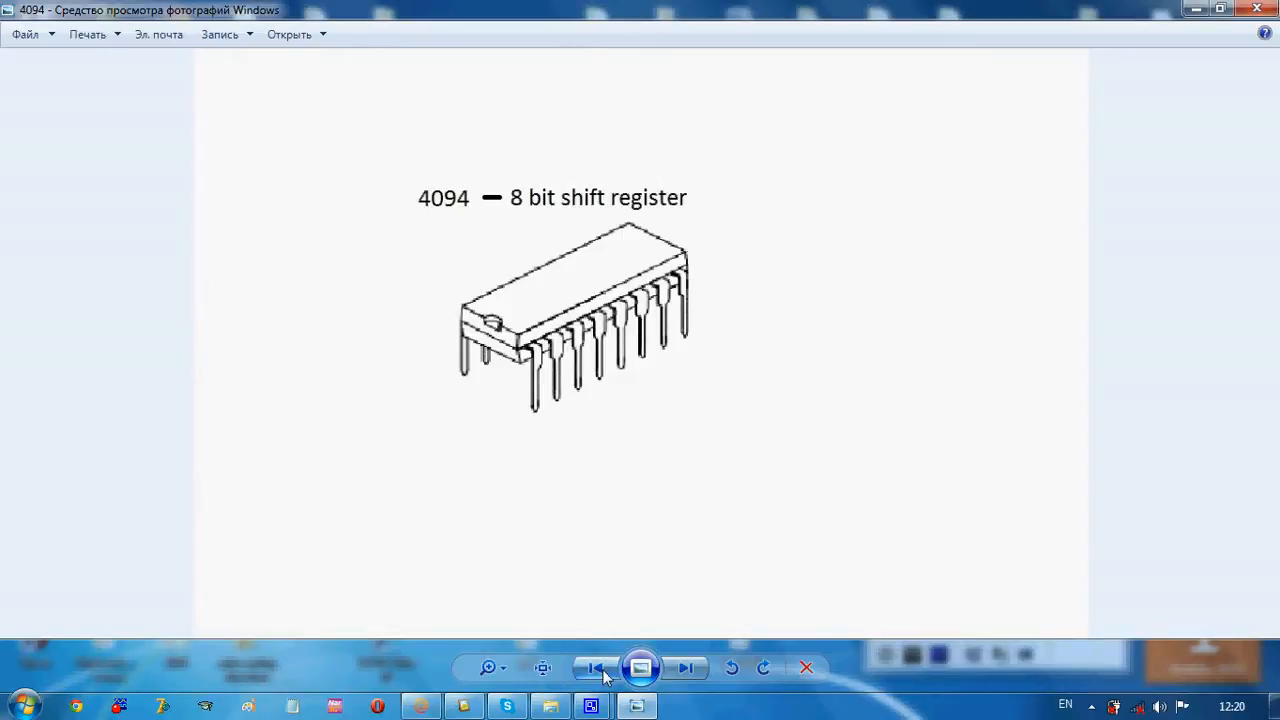
{"action": "mouse_move", "coordinate": [596, 668]}
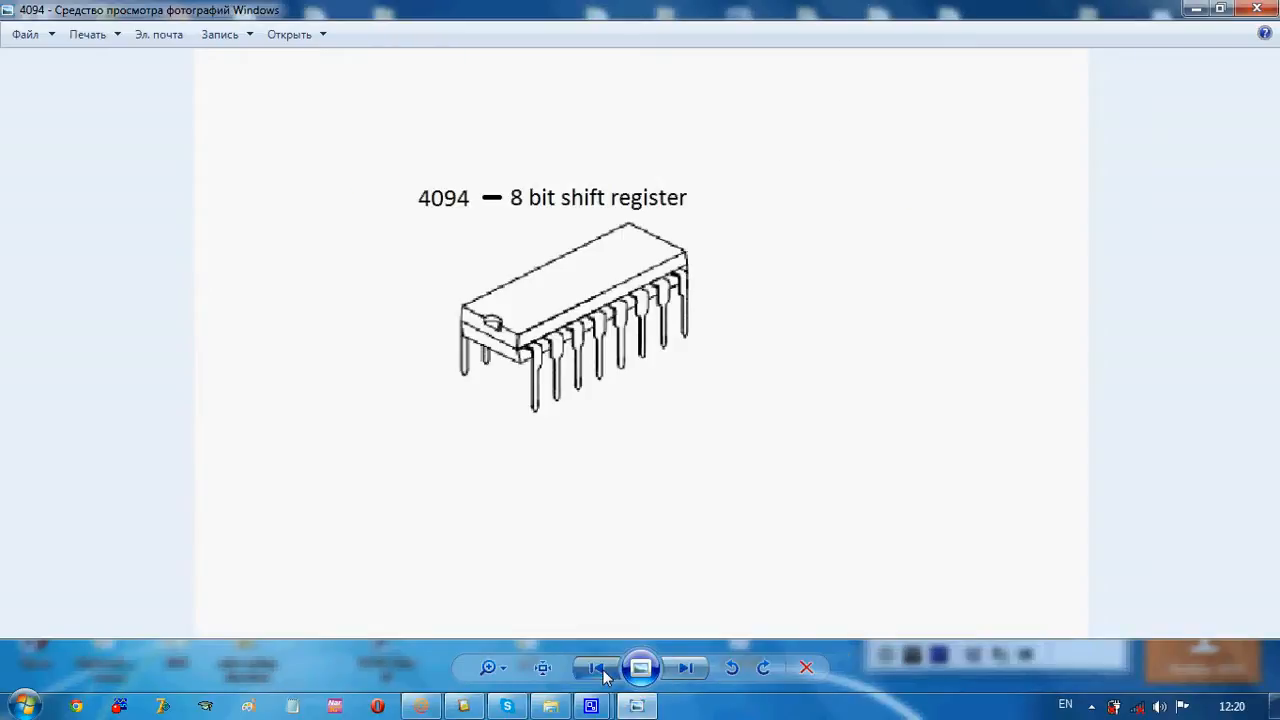
- Advance to the labelled block diagram with Data, Clock and output pins
{"action": "left_click", "coordinate": [686, 668]}
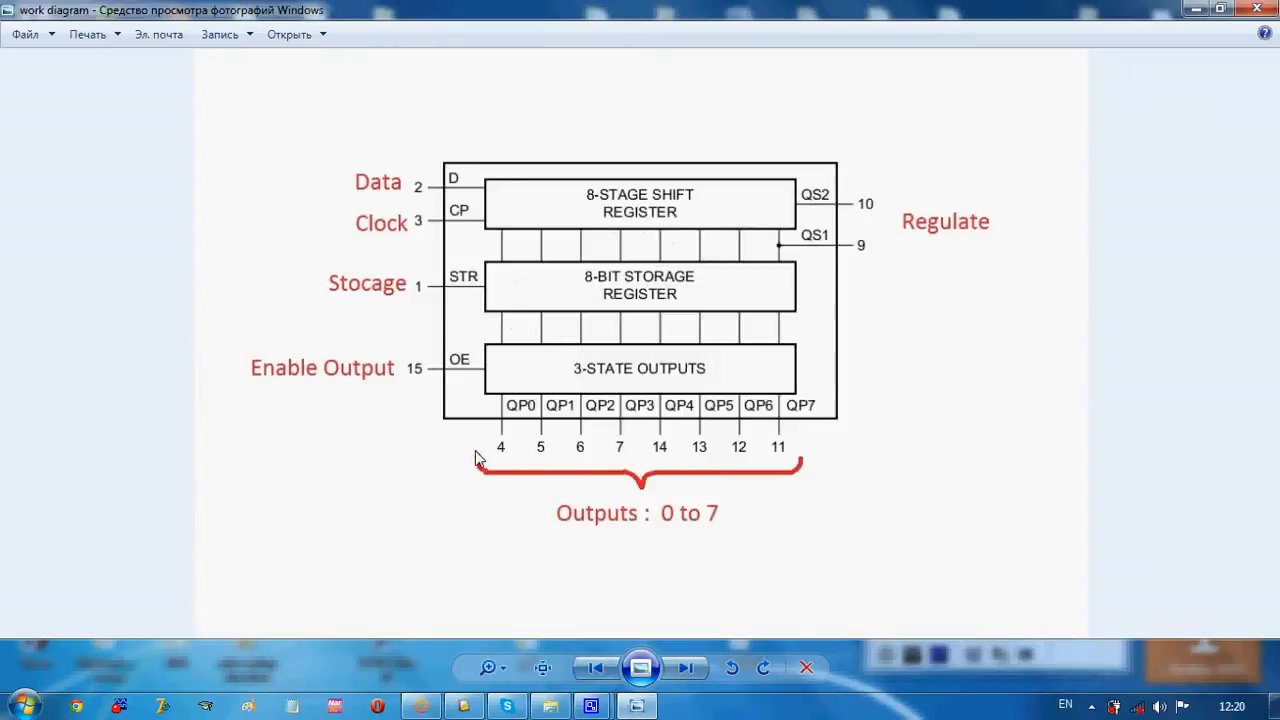
{"action": "mouse_move", "coordinate": [668, 520]}
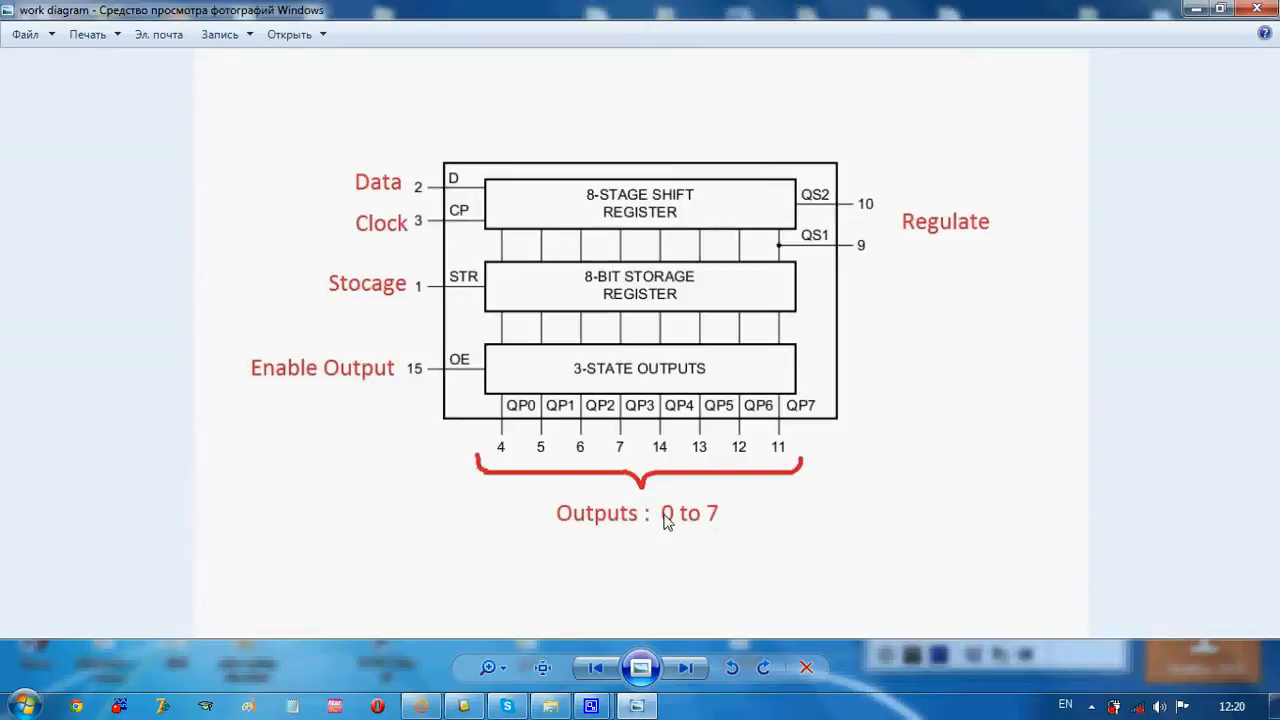
{"action": "mouse_move", "coordinate": [724, 520]}
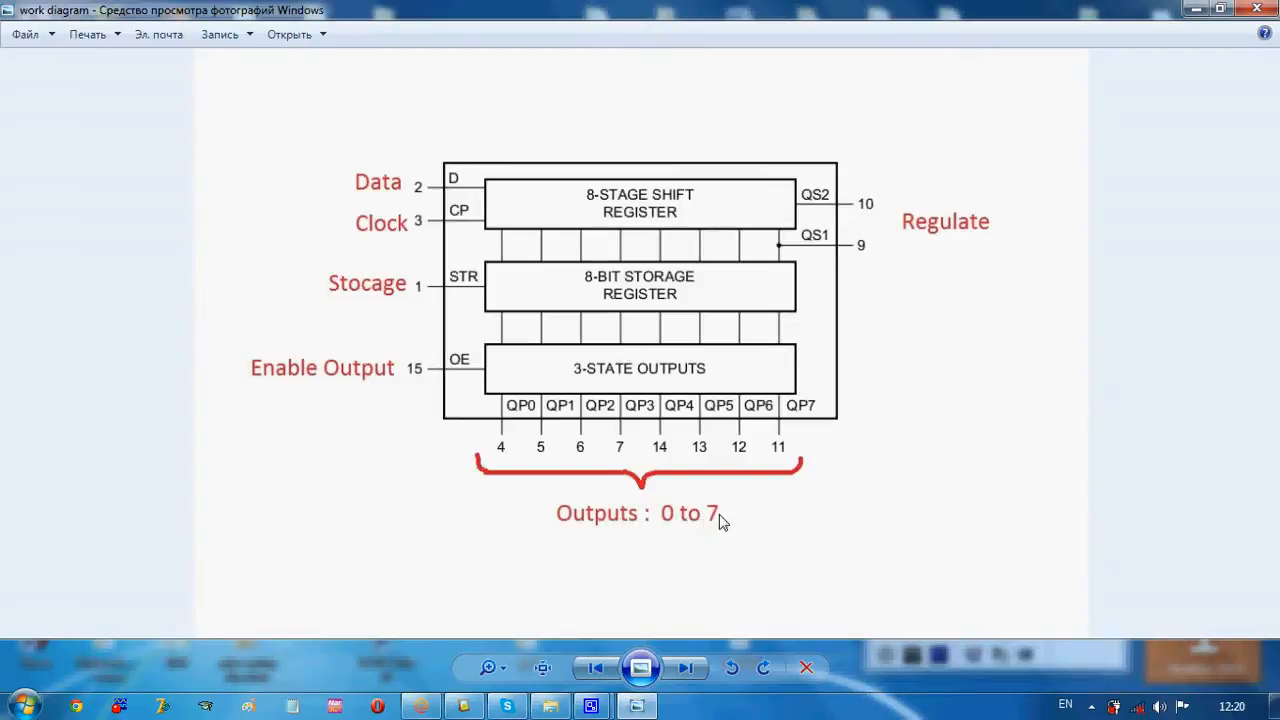
{"action": "mouse_move", "coordinate": [740, 514]}
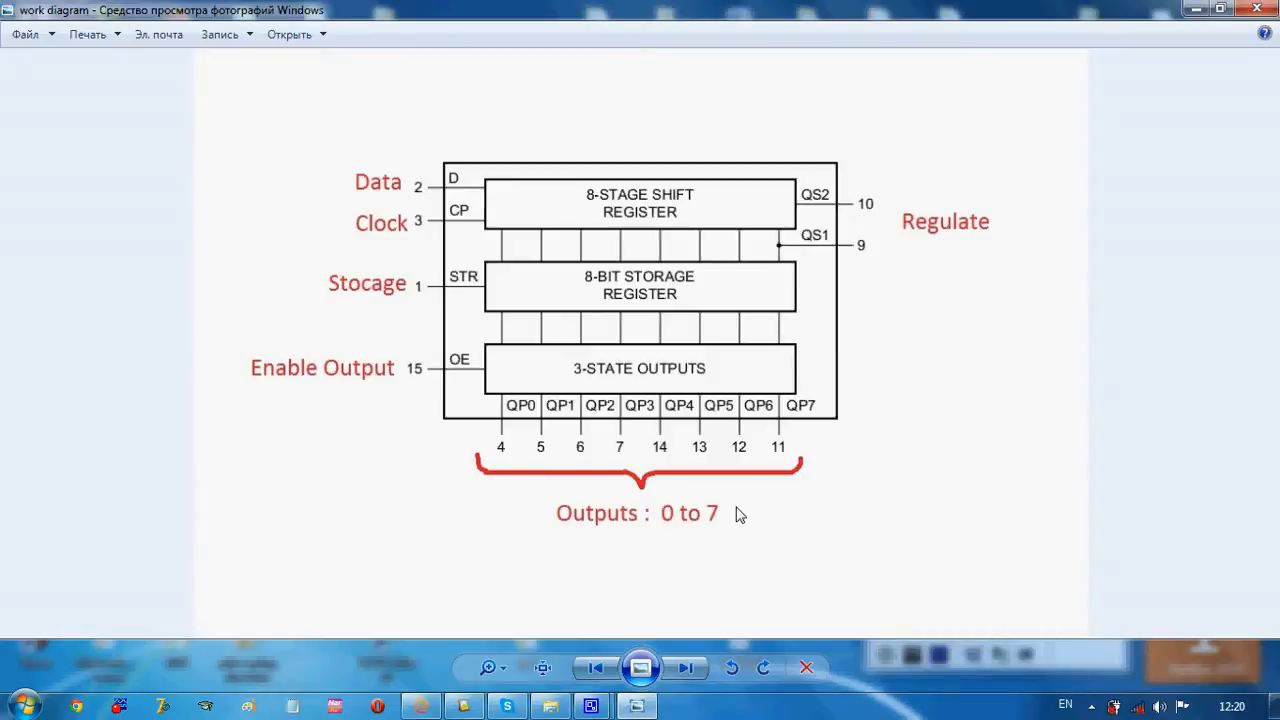
{"action": "mouse_move", "coordinate": [796, 410]}
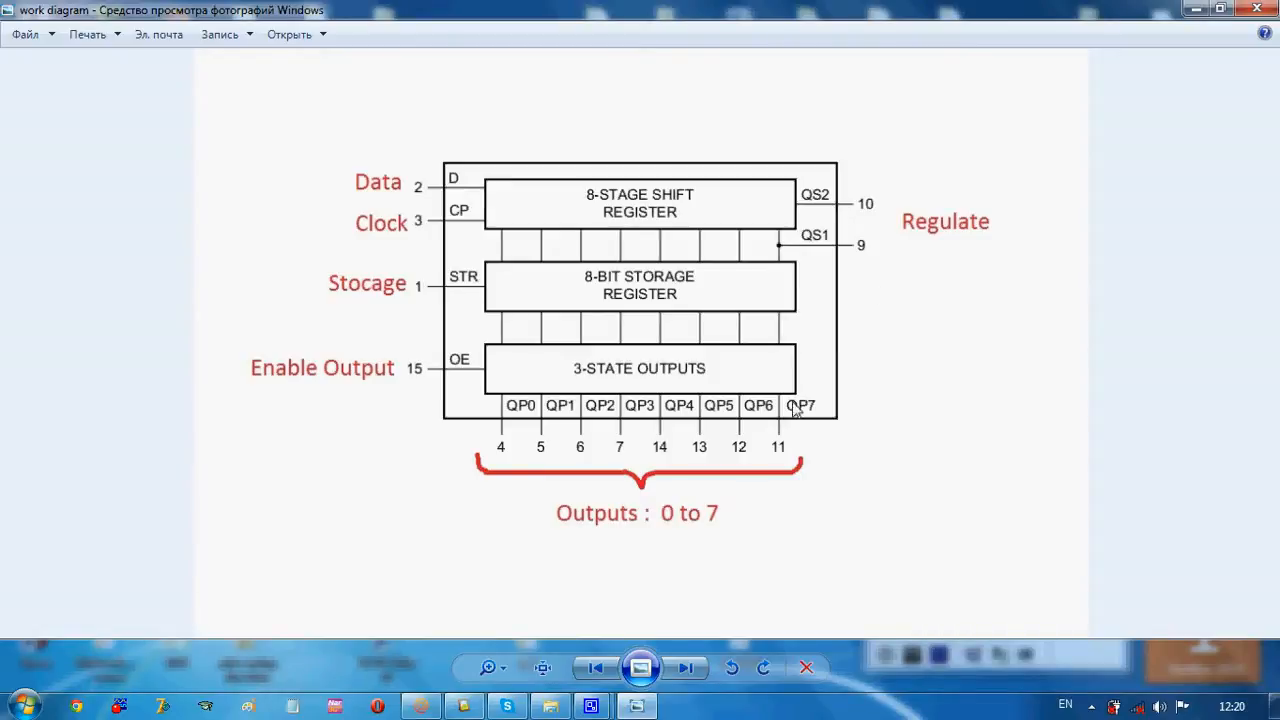
{"action": "mouse_move", "coordinate": [856, 196]}
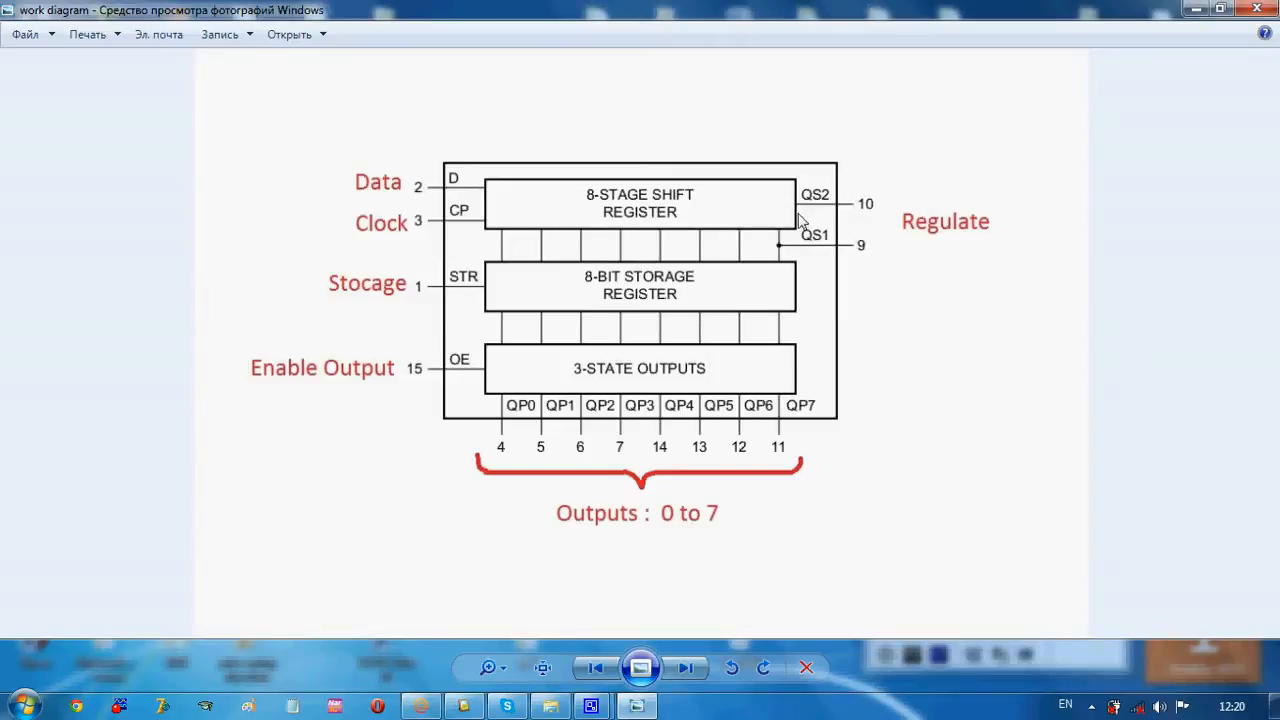
{"action": "mouse_move", "coordinate": [424, 224]}
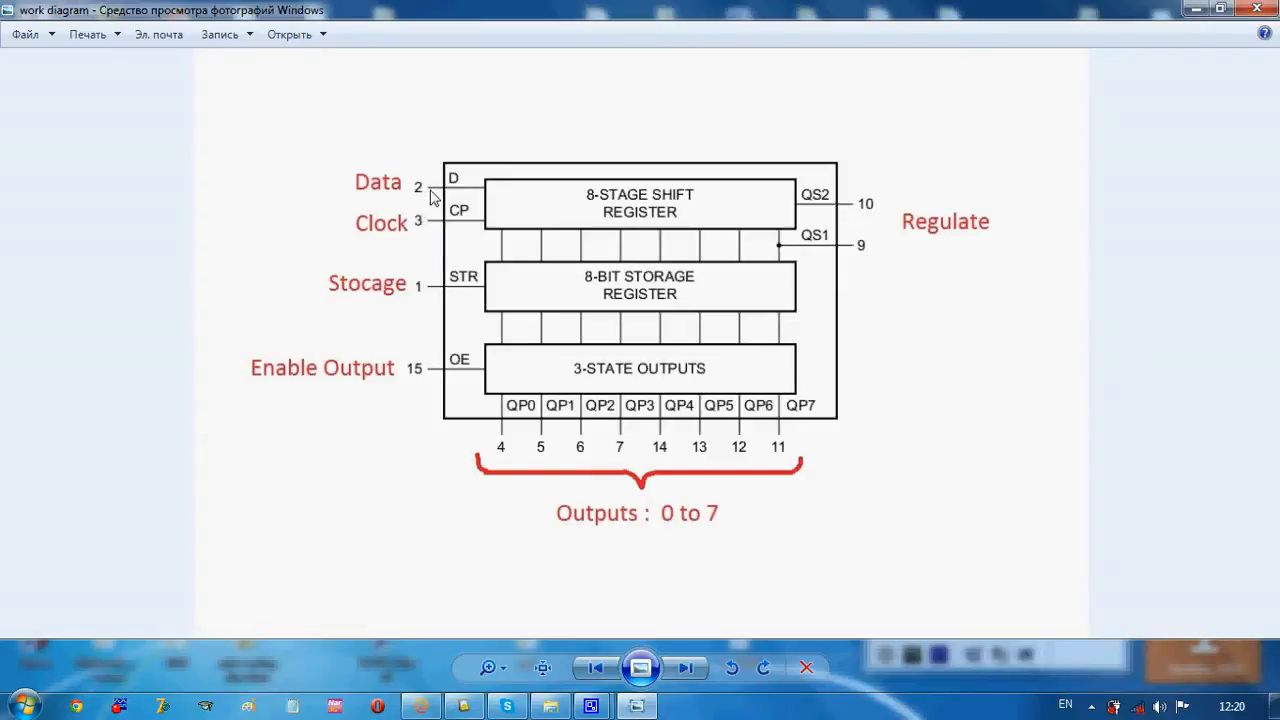
{"action": "mouse_move", "coordinate": [424, 196]}
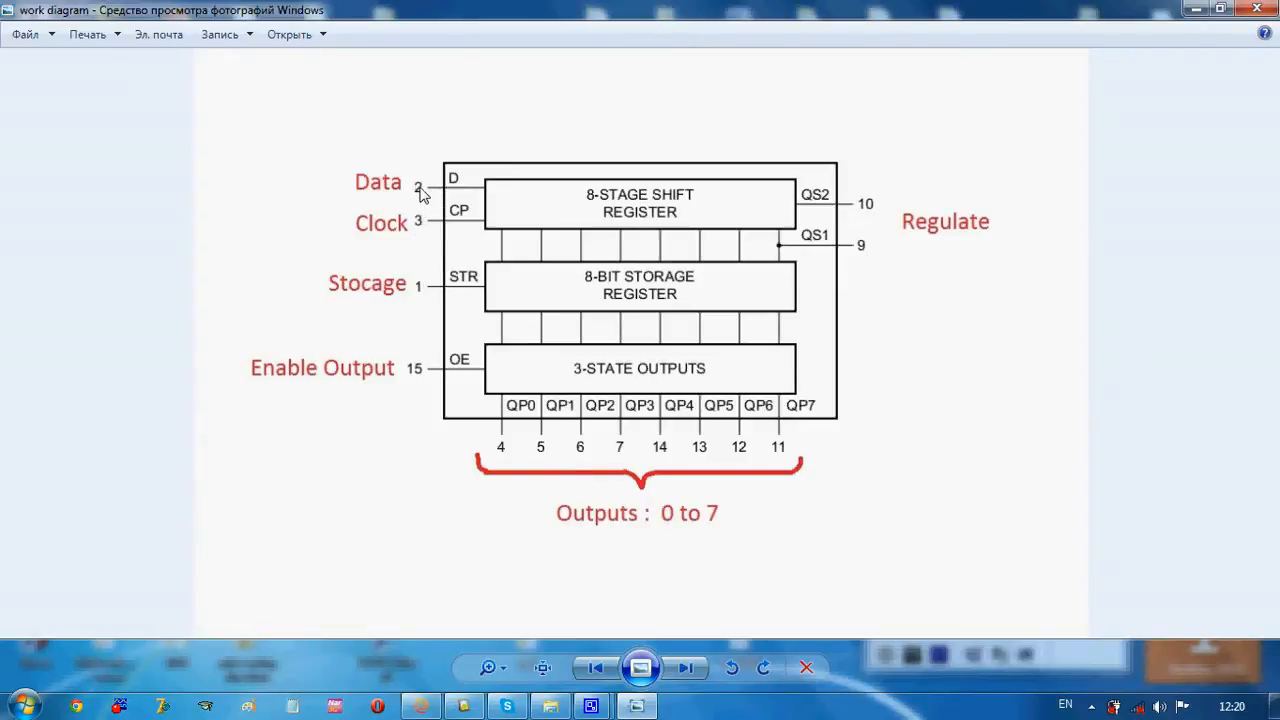
{"action": "mouse_move", "coordinate": [420, 250]}
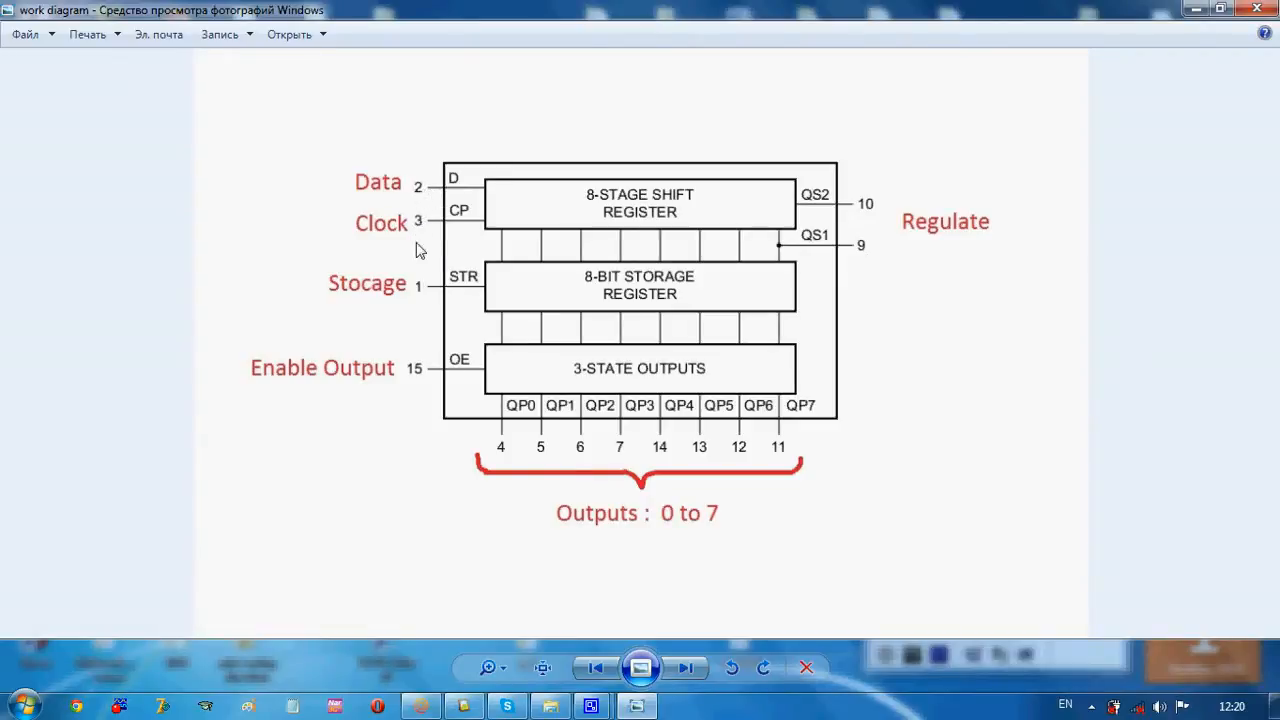
{"action": "mouse_move", "coordinate": [420, 292]}
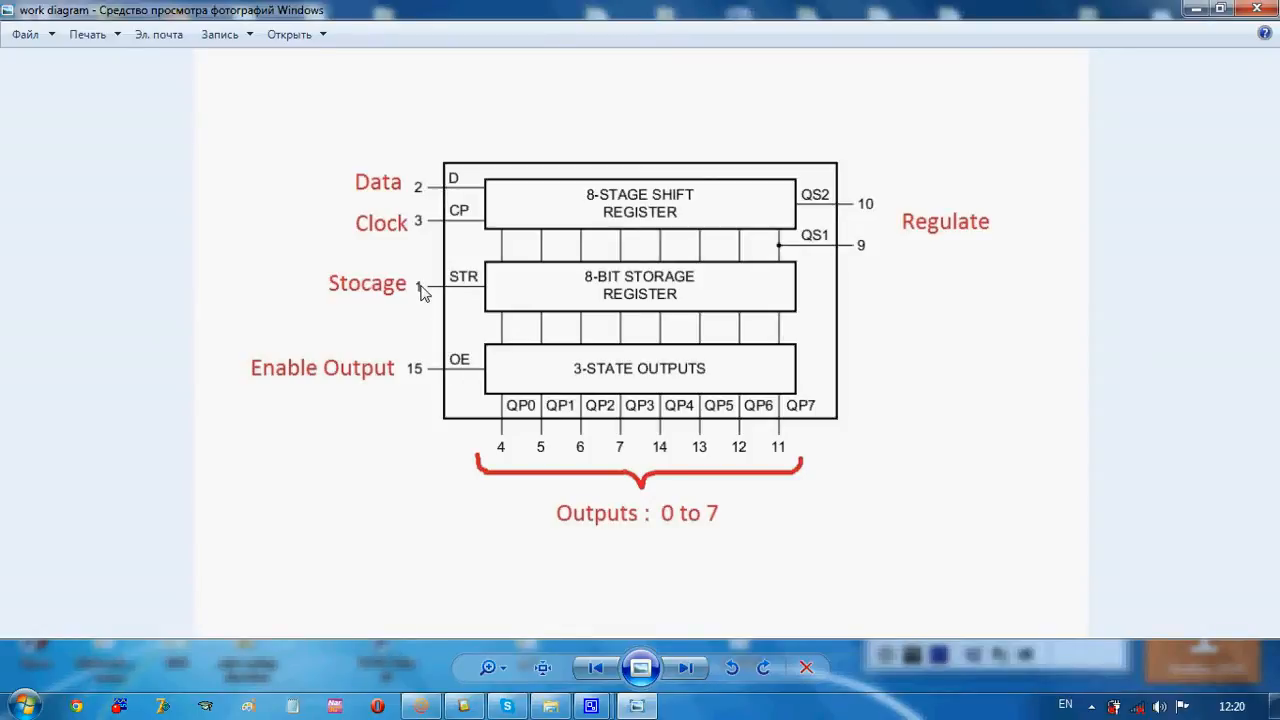
{"action": "mouse_move", "coordinate": [296, 404]}
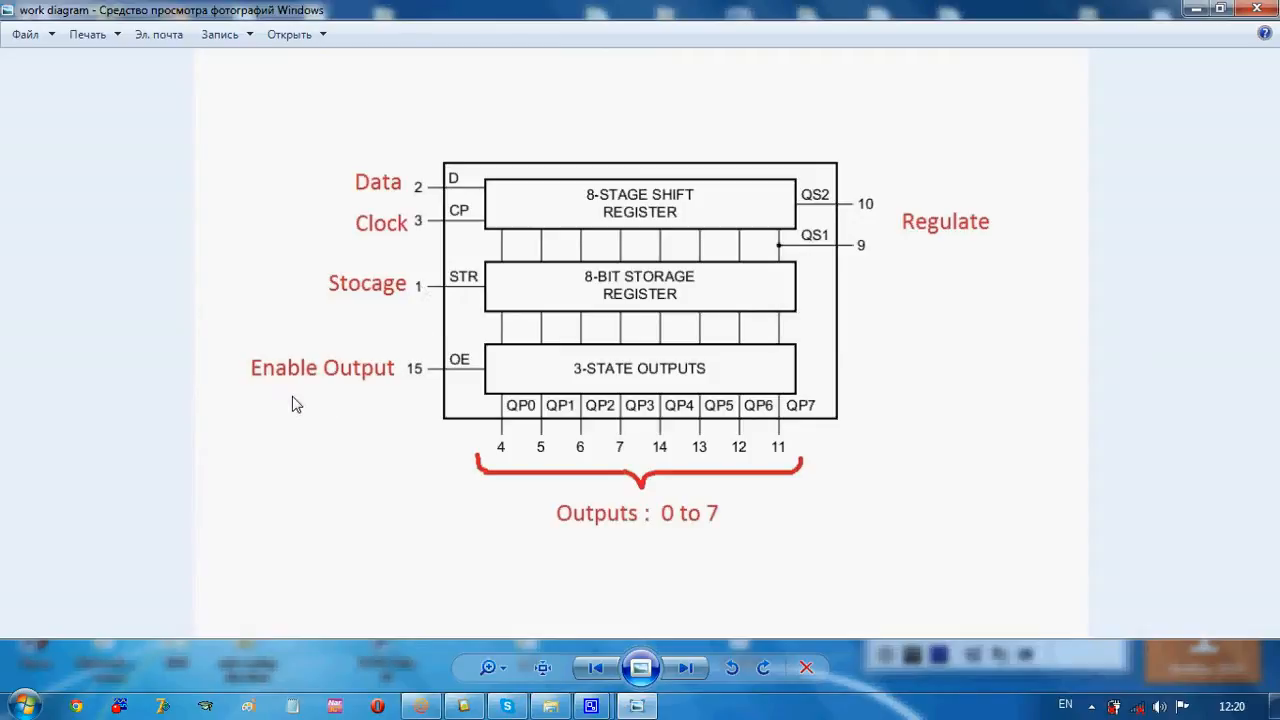
{"action": "mouse_move", "coordinate": [406, 388]}
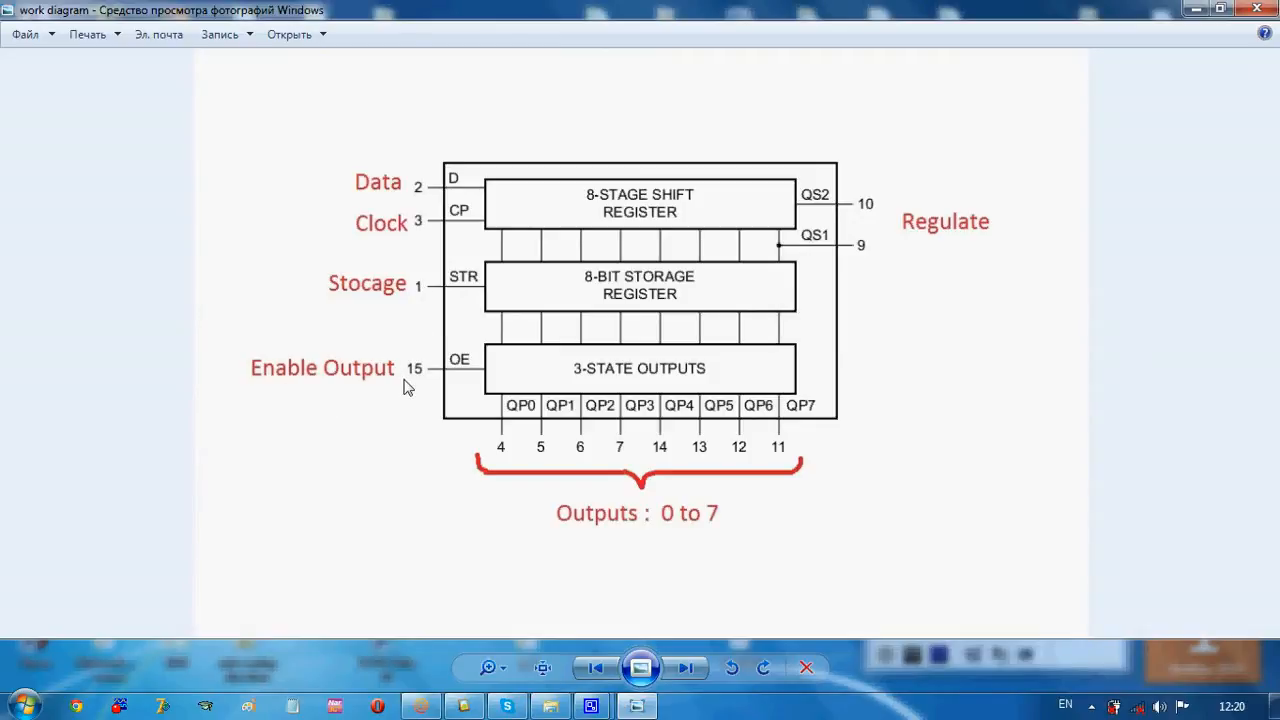
{"action": "mouse_move", "coordinate": [668, 624]}
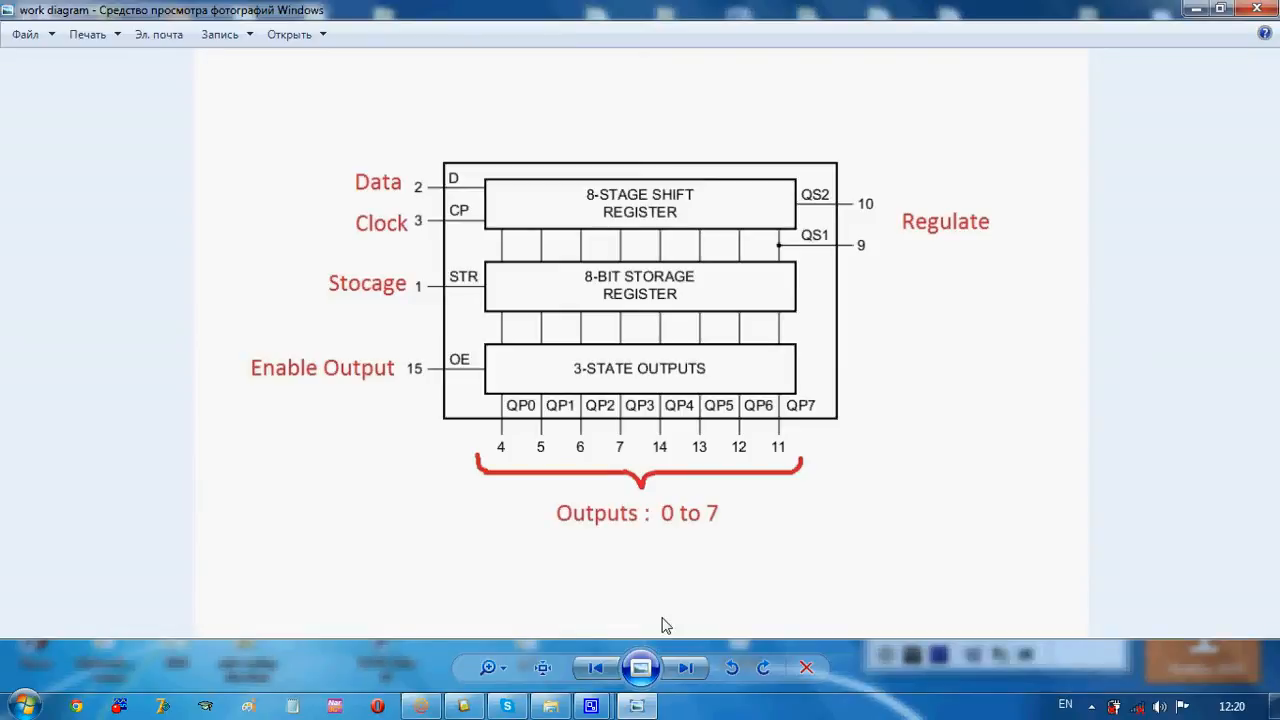
{"action": "mouse_move", "coordinate": [596, 668]}
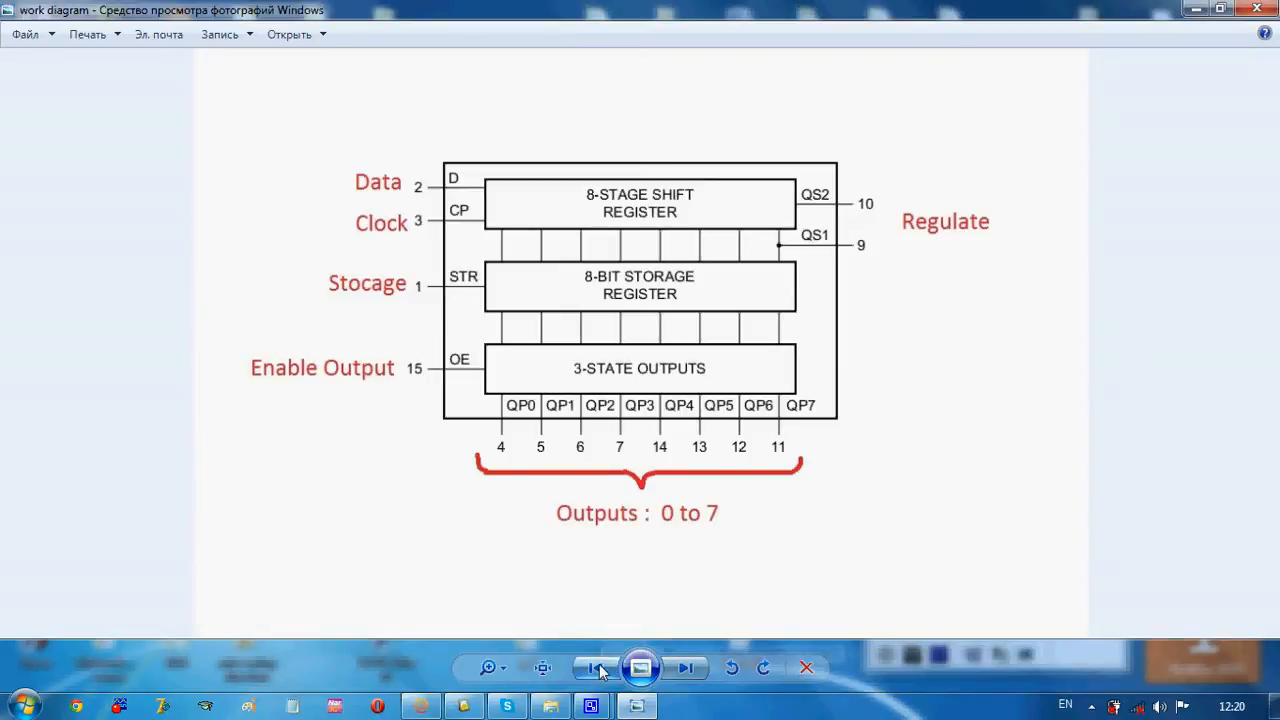
{"action": "mouse_move", "coordinate": [596, 668]}
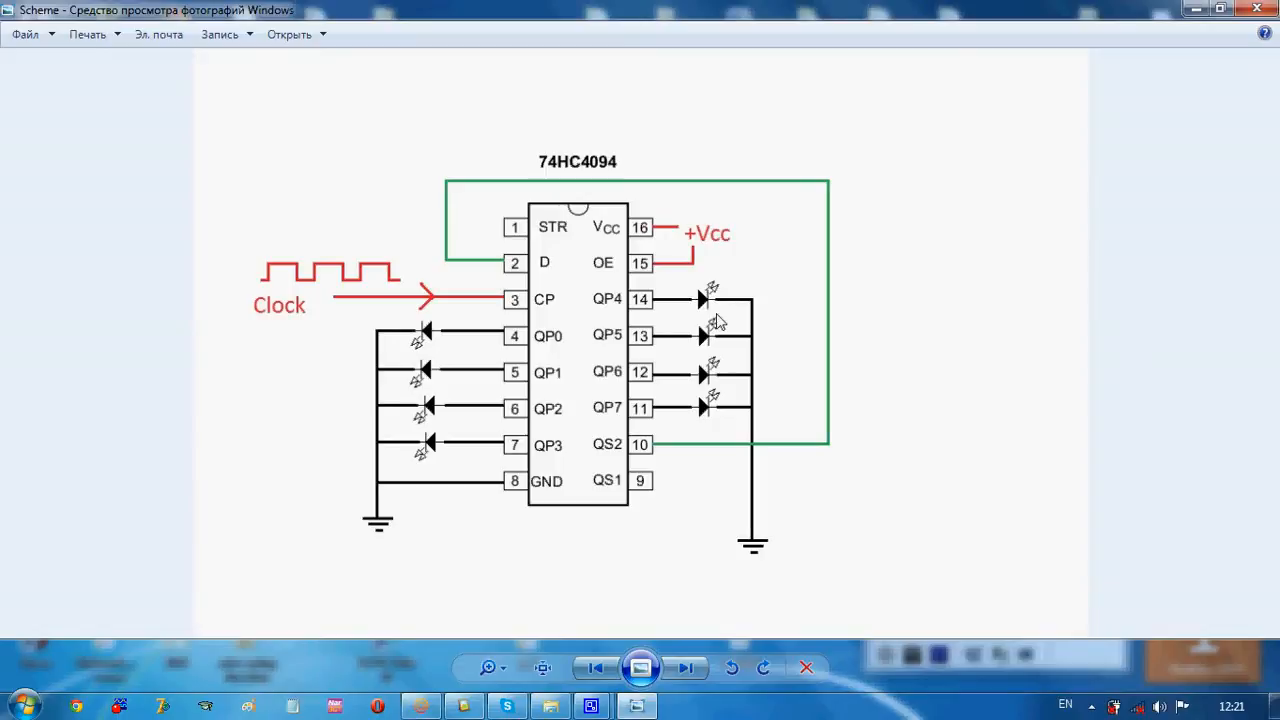
{"action": "mouse_move", "coordinate": [710, 414]}
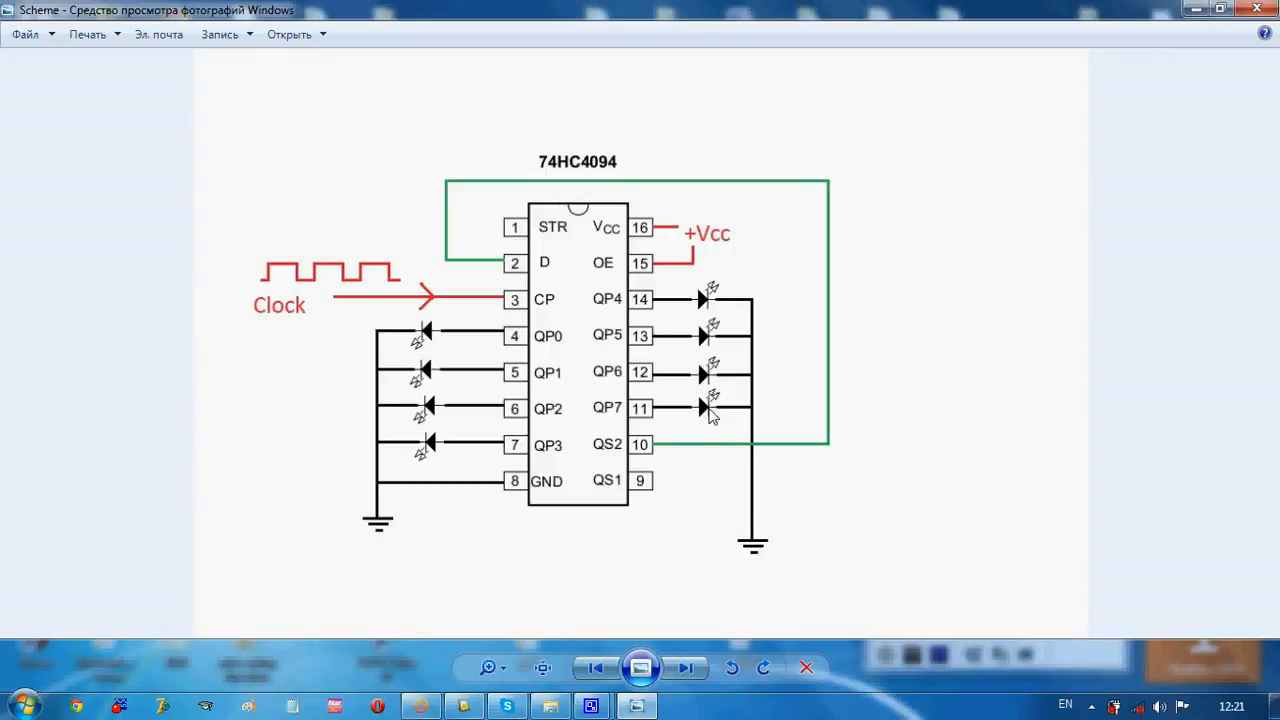
{"action": "mouse_move", "coordinate": [424, 444]}
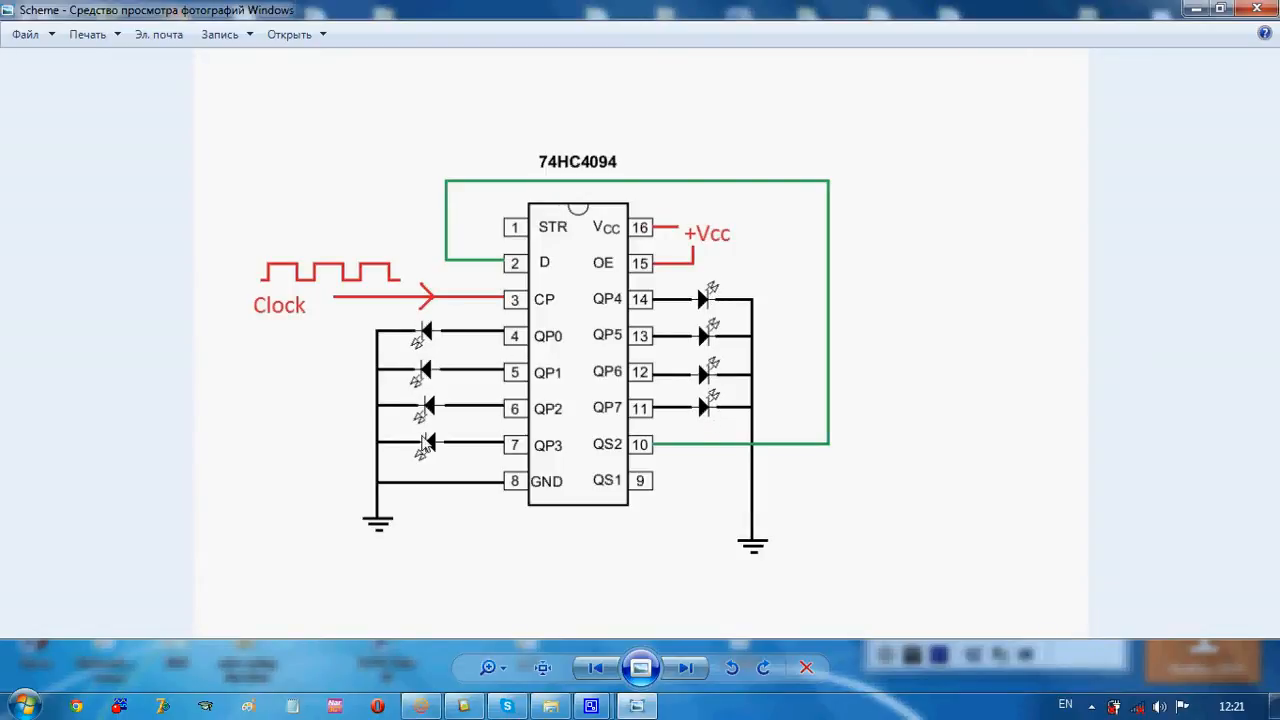
{"action": "mouse_move", "coordinate": [708, 332]}
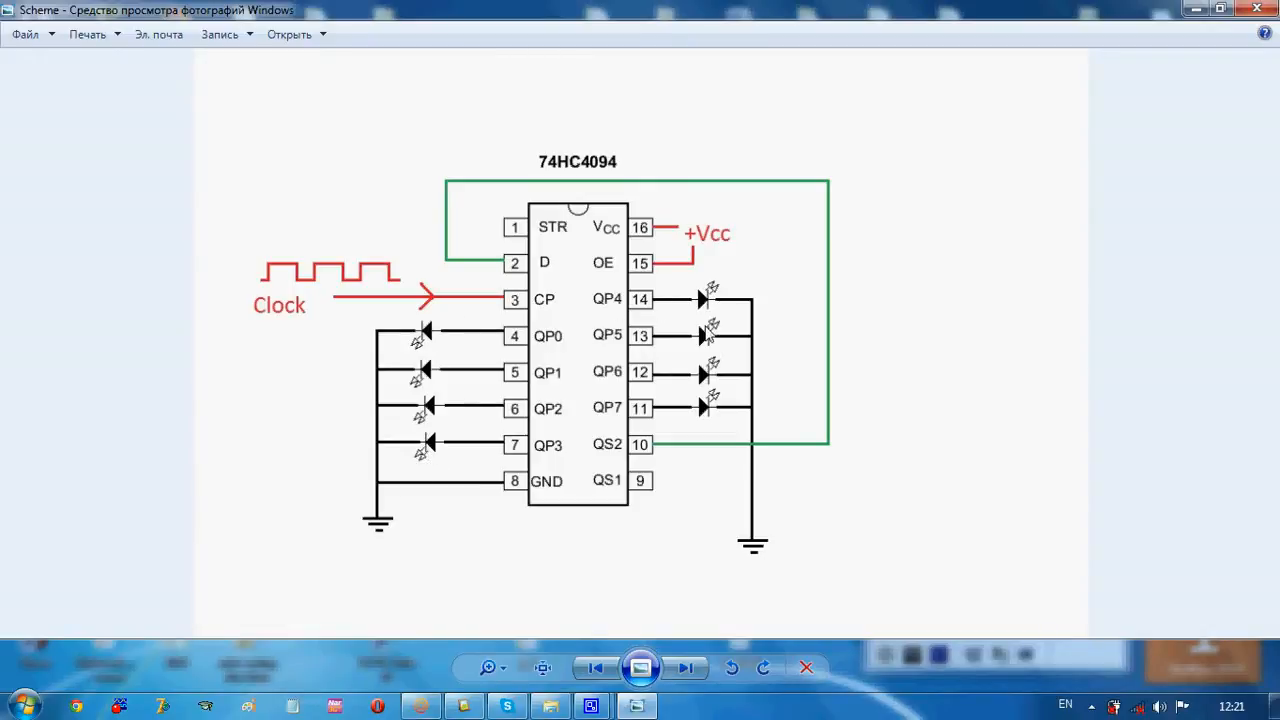
{"action": "mouse_move", "coordinate": [364, 308]}
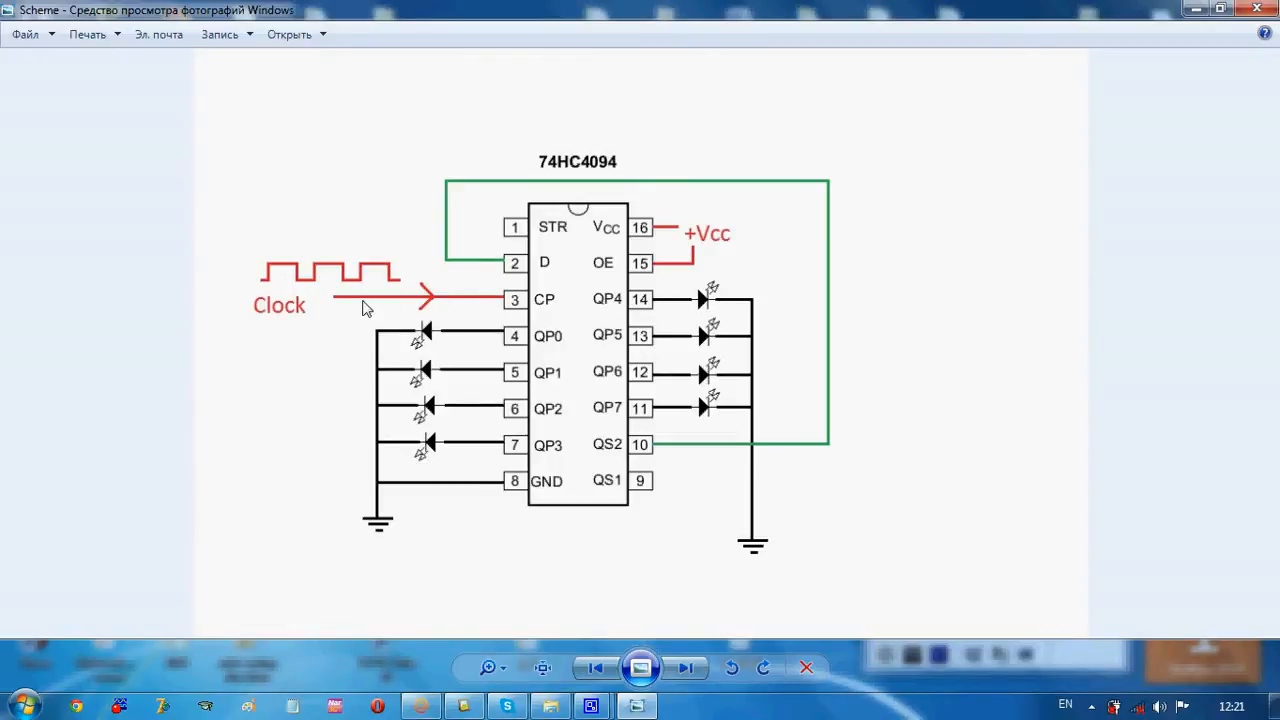
{"action": "mouse_move", "coordinate": [416, 298]}
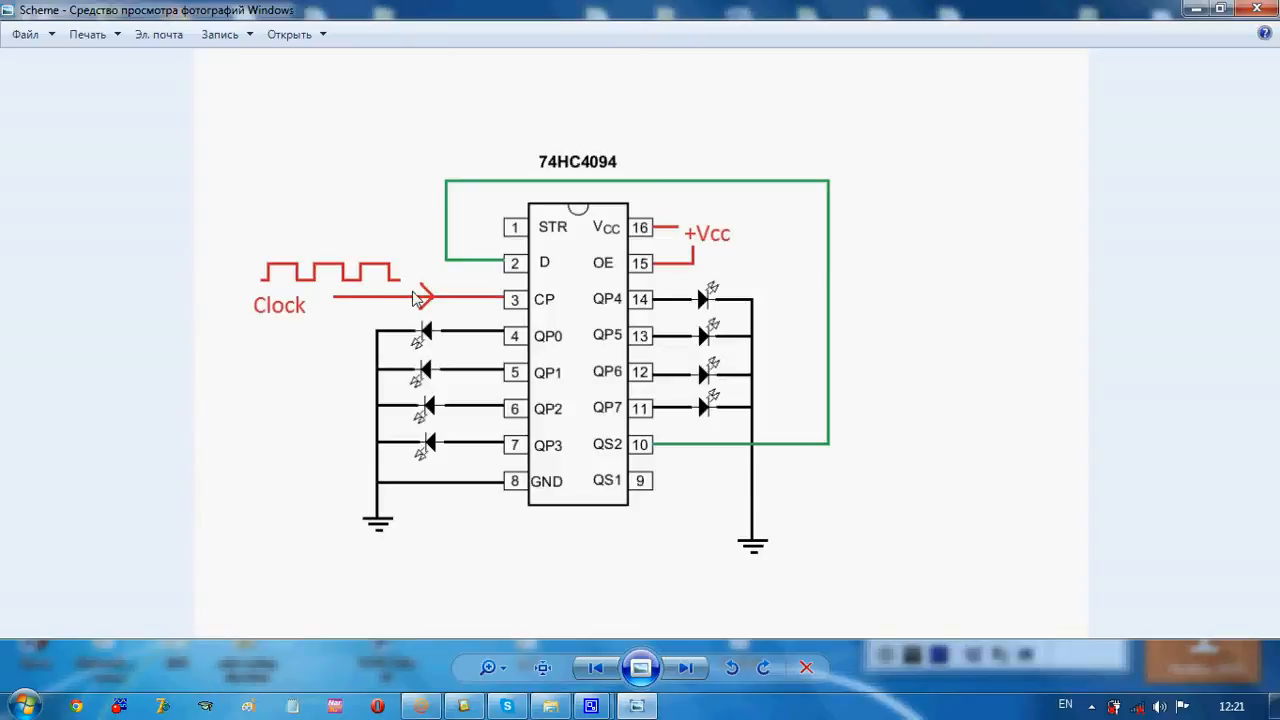
{"action": "mouse_move", "coordinate": [524, 304]}
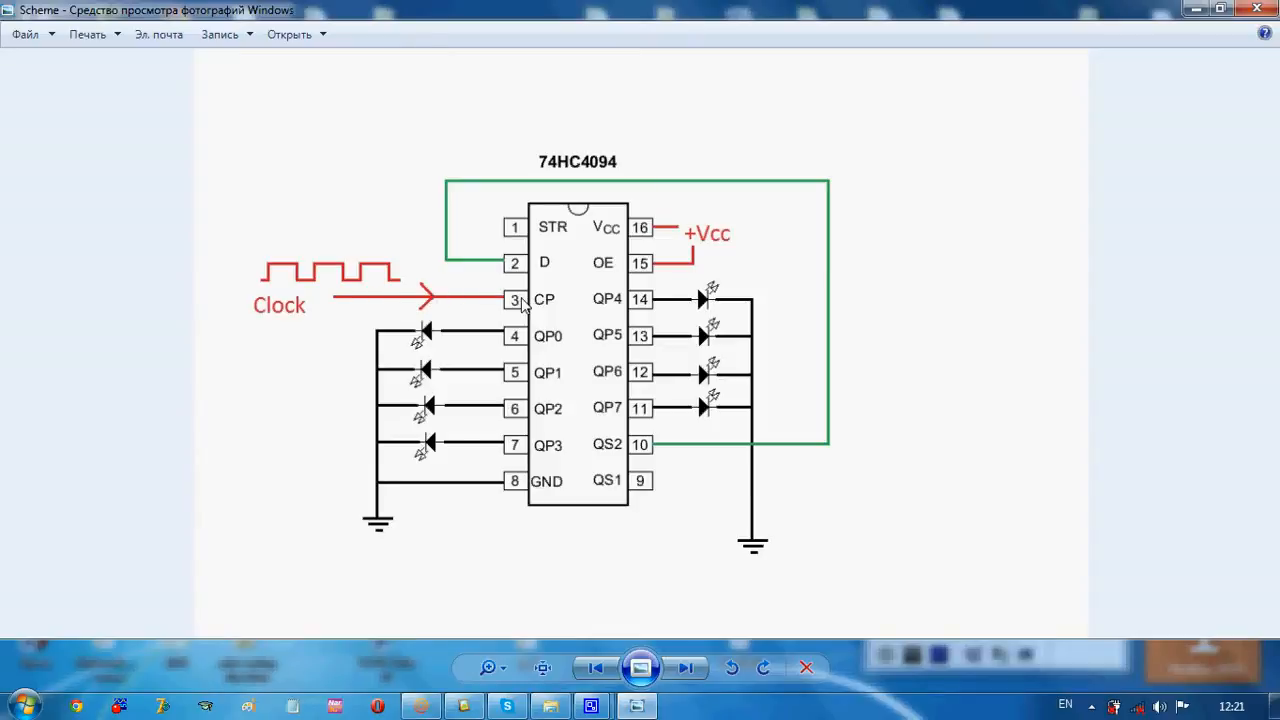
{"action": "mouse_move", "coordinate": [512, 264]}
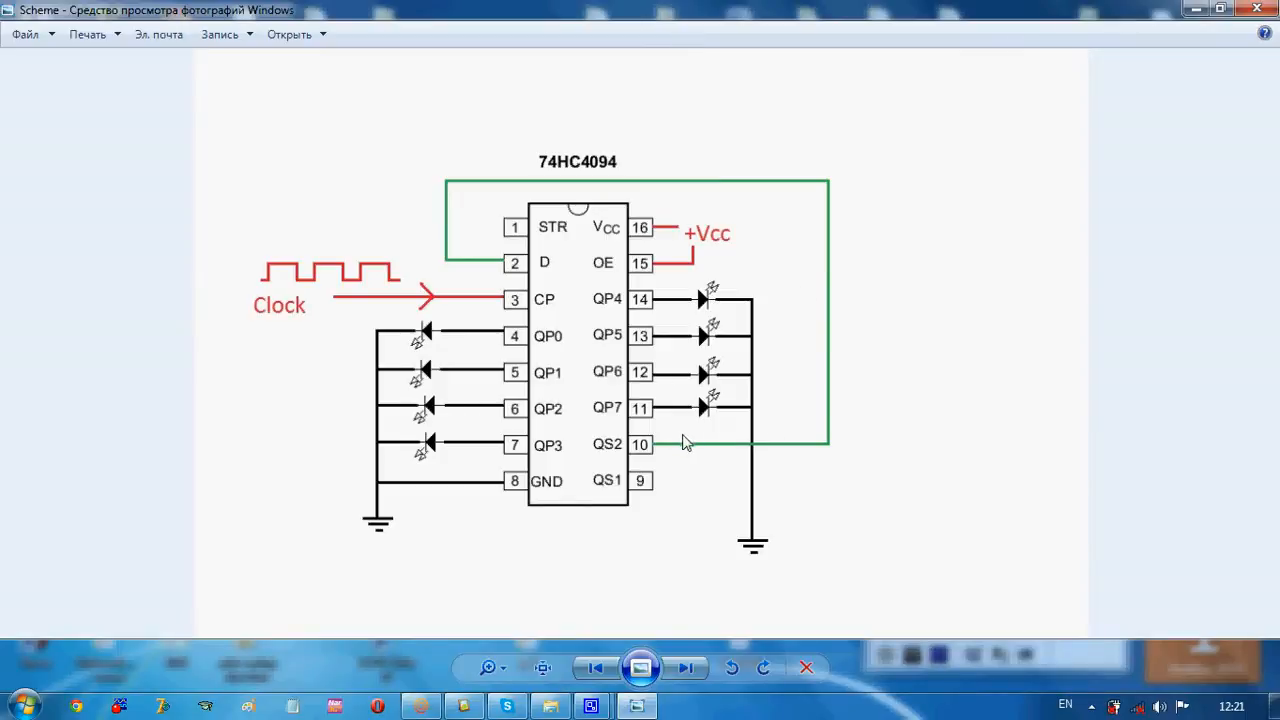
{"action": "mouse_move", "coordinate": [644, 248]}
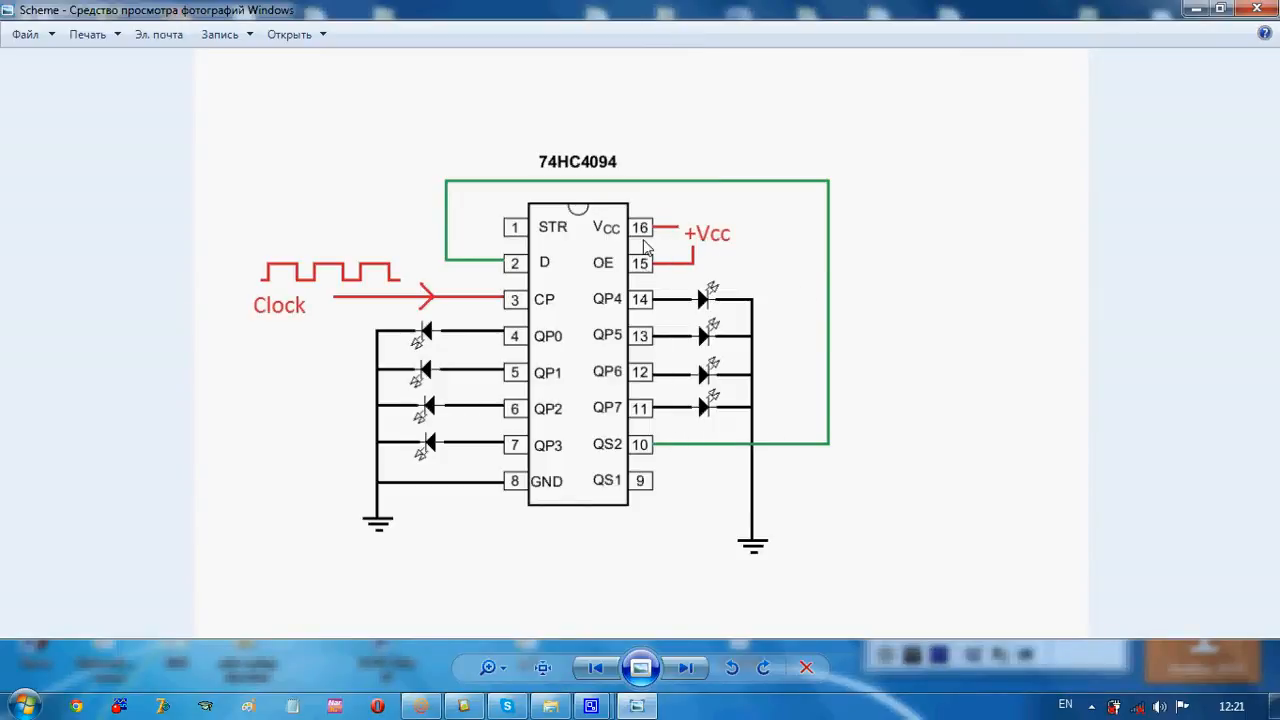
{"action": "mouse_move", "coordinate": [504, 482]}
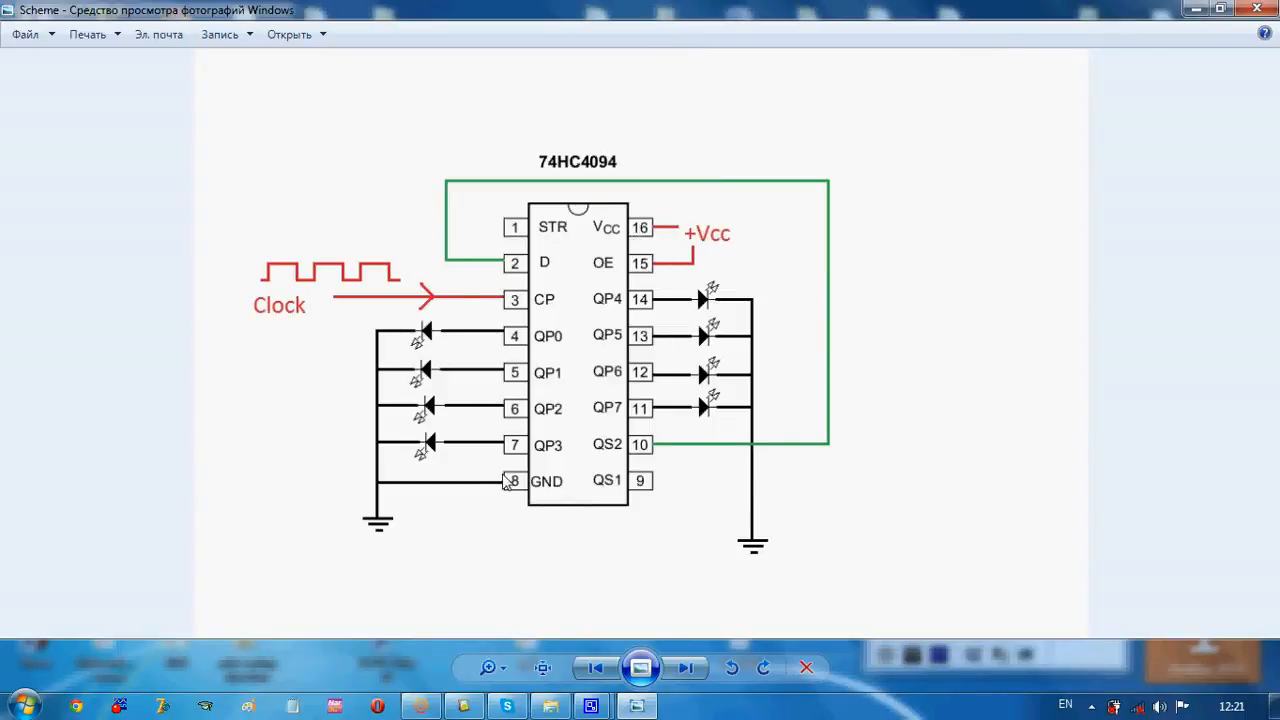
{"action": "mouse_move", "coordinate": [650, 268]}
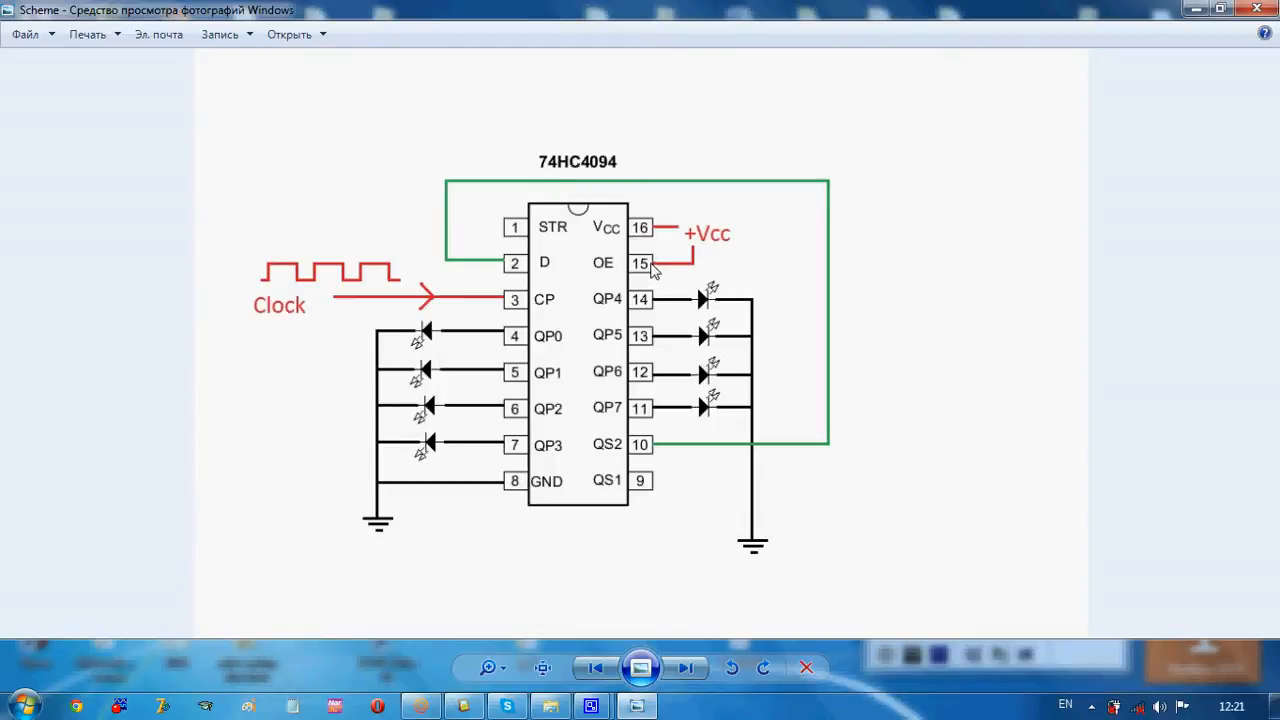
{"action": "mouse_move", "coordinate": [700, 244]}
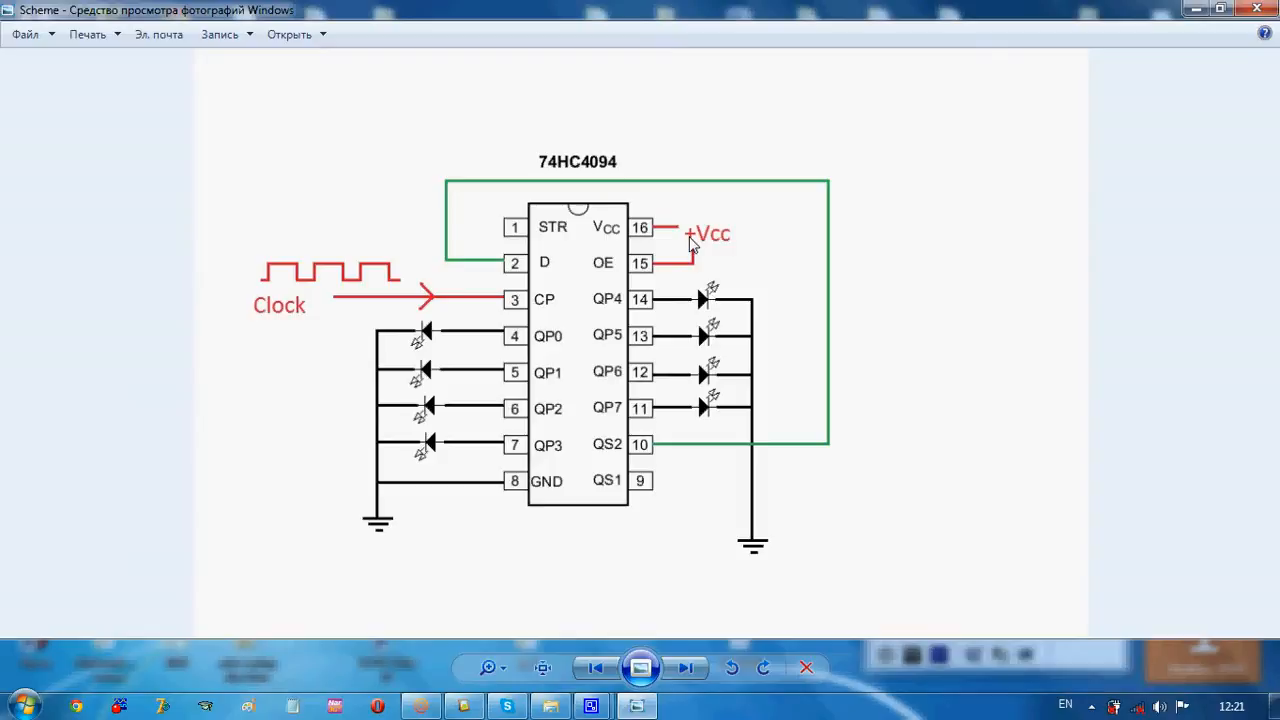
{"action": "mouse_move", "coordinate": [696, 248]}
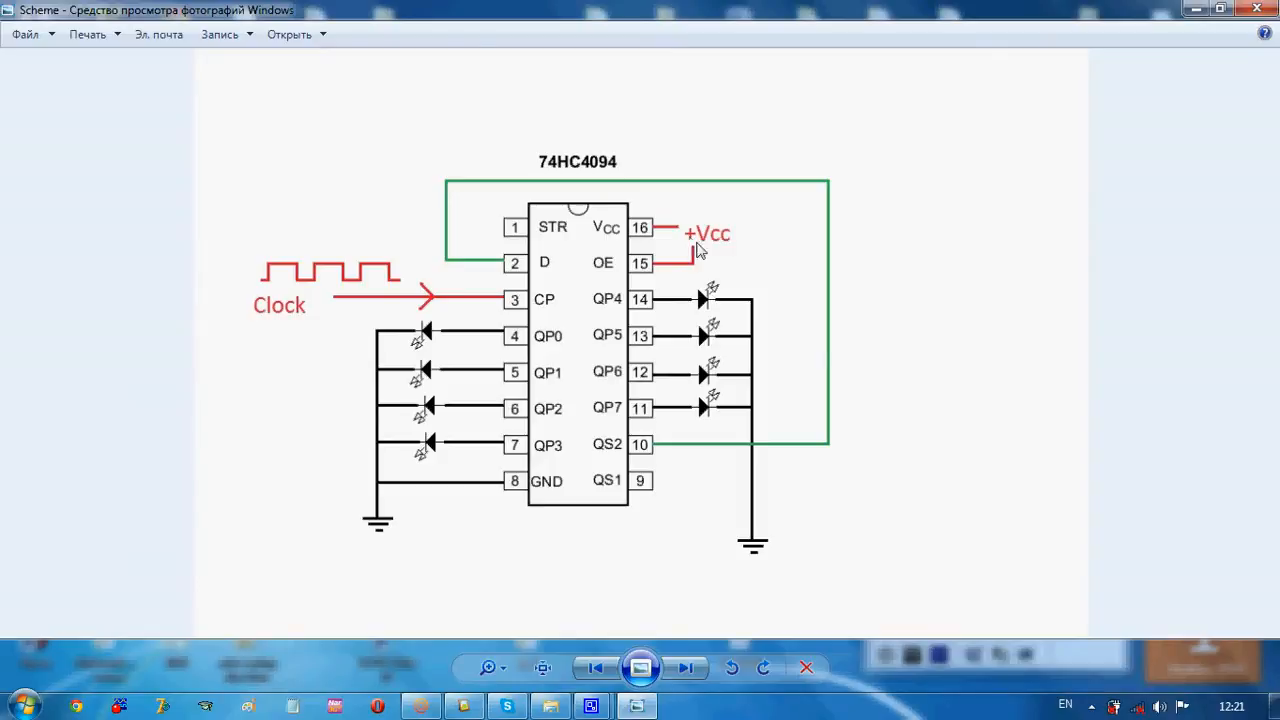
{"action": "mouse_move", "coordinate": [890, 452]}
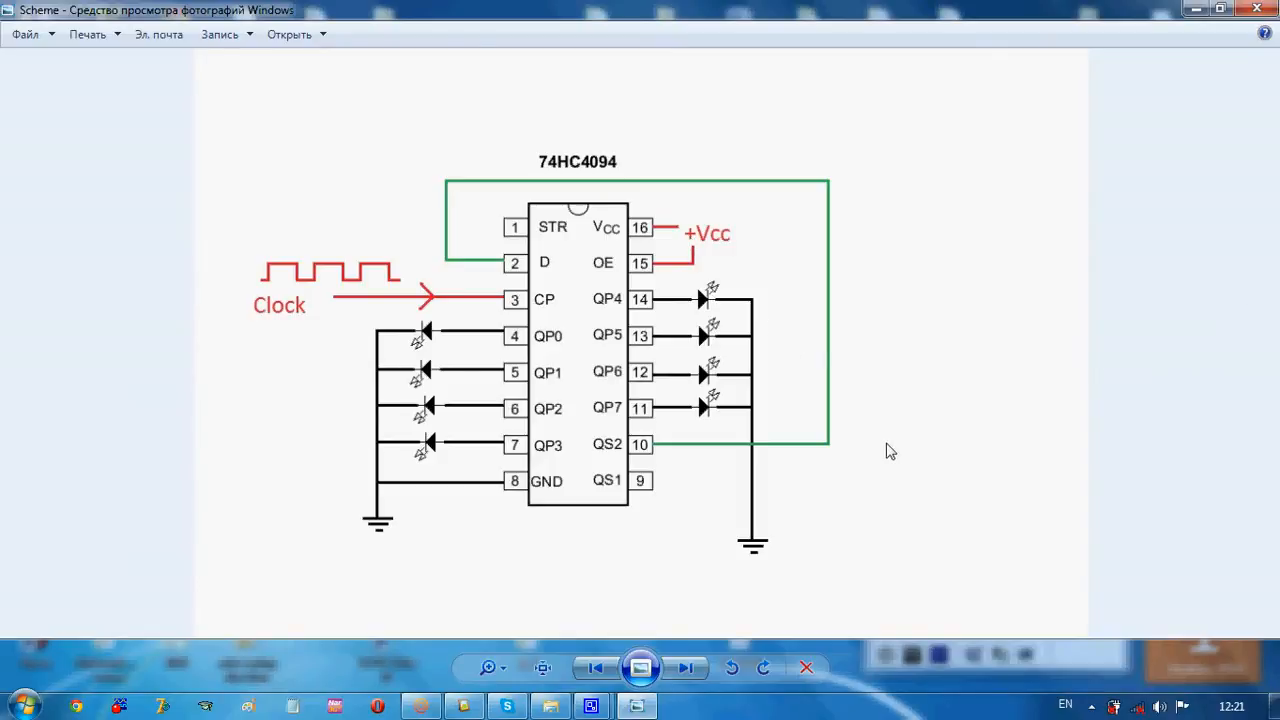
{"action": "mouse_move", "coordinate": [520, 234]}
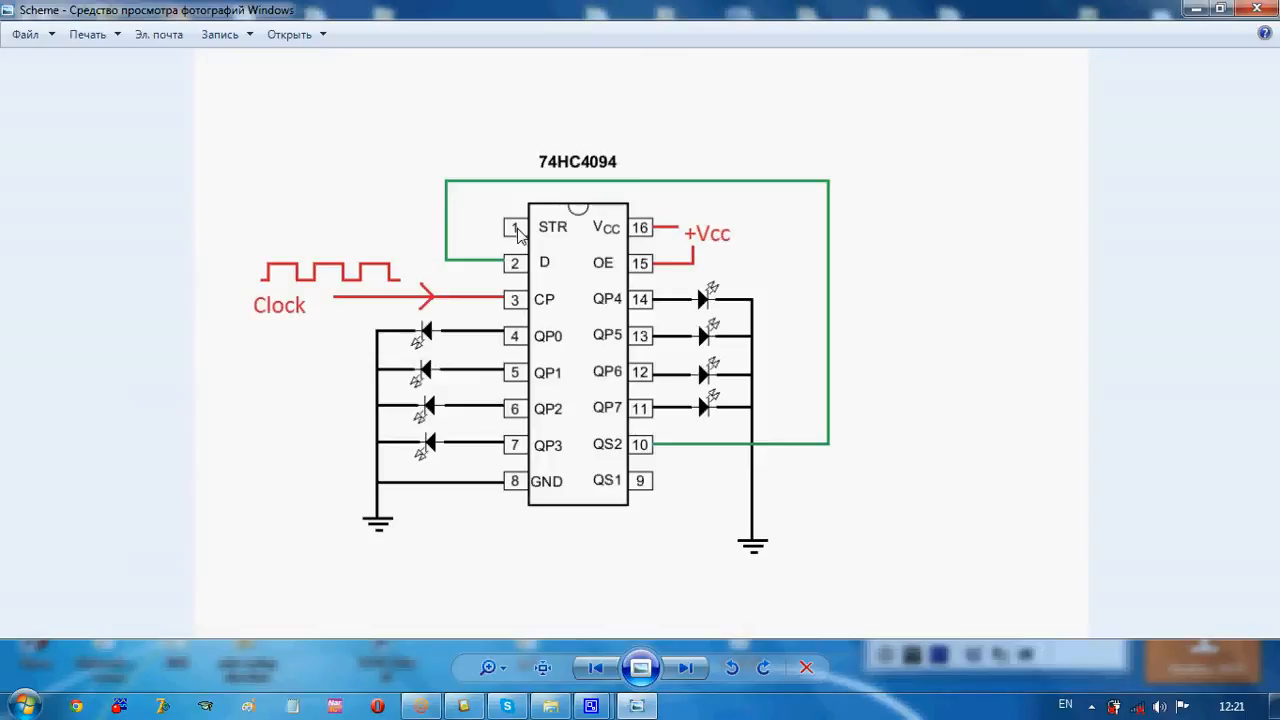
{"action": "mouse_move", "coordinate": [536, 236]}
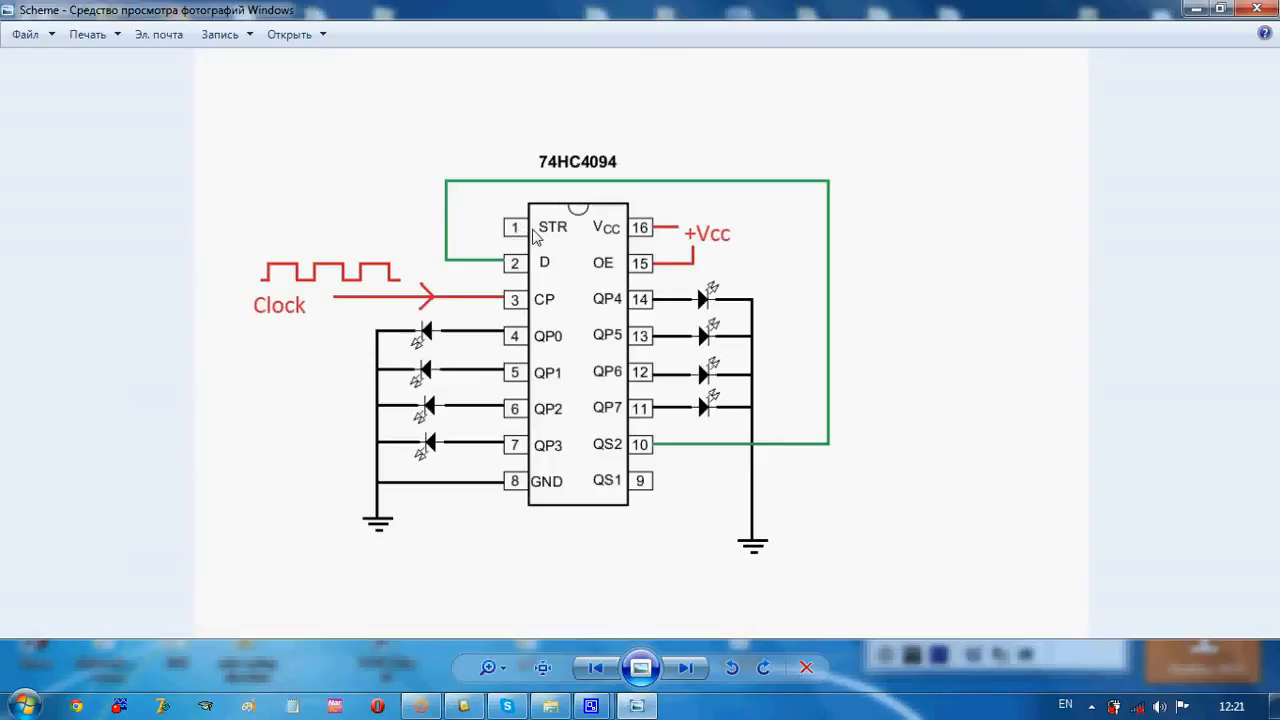
{"action": "mouse_move", "coordinate": [696, 456]}
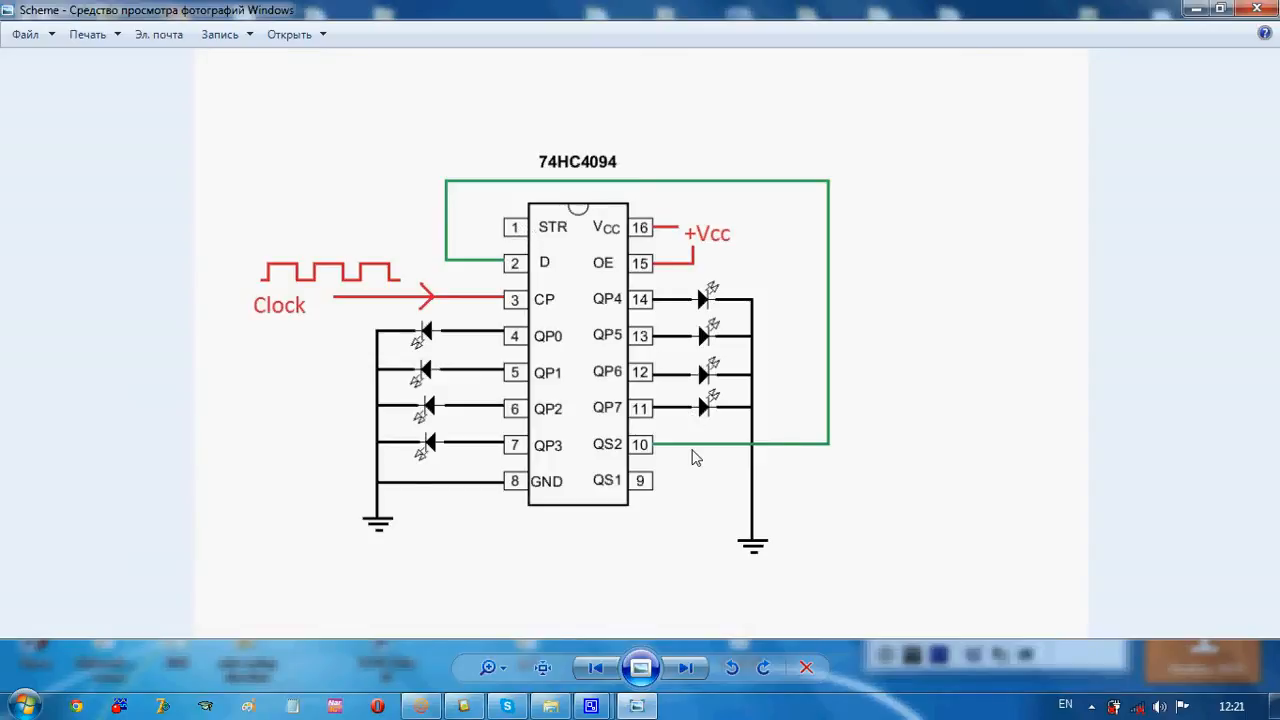
{"action": "mouse_move", "coordinate": [658, 452]}
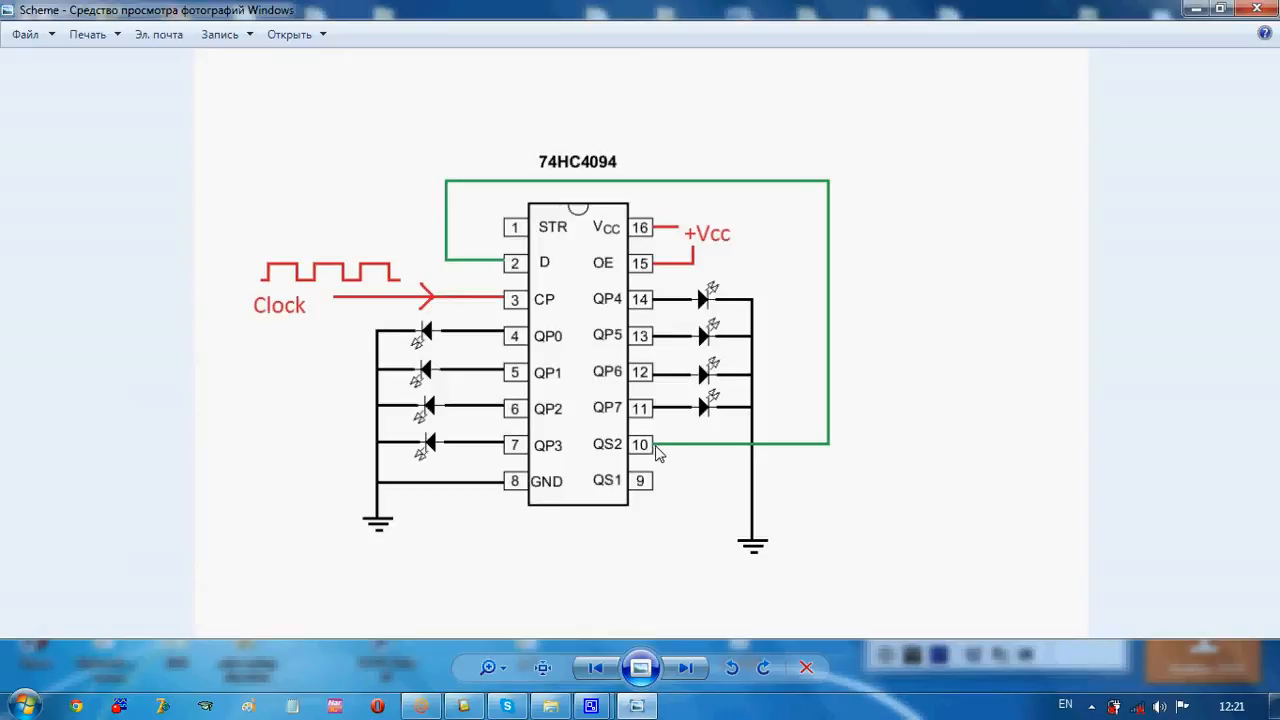
{"action": "mouse_move", "coordinate": [652, 478]}
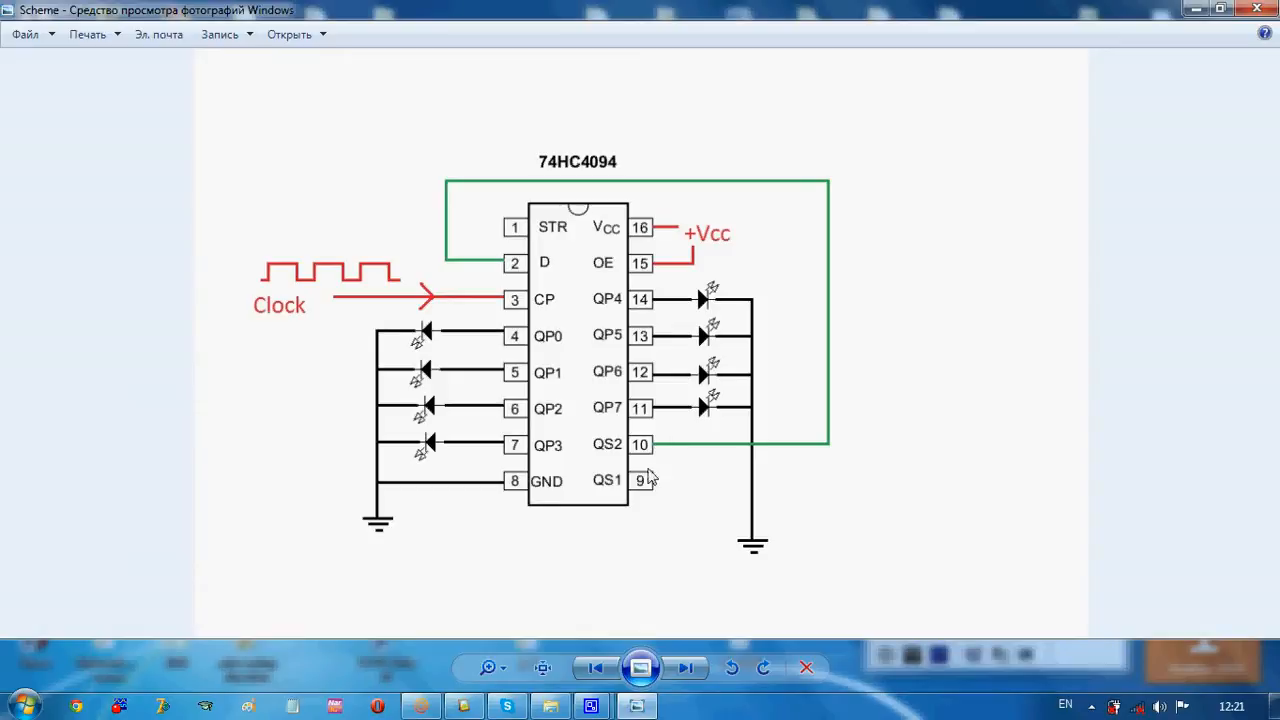
{"action": "mouse_move", "coordinate": [656, 450]}
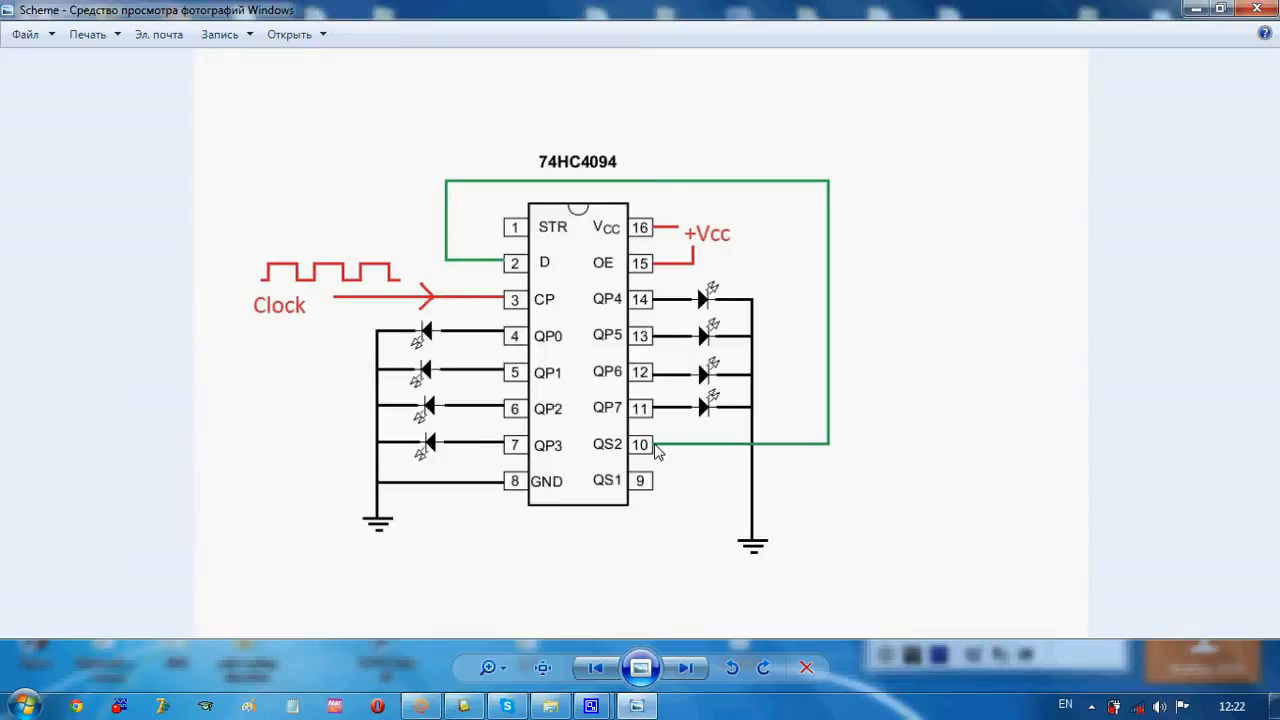
{"action": "mouse_move", "coordinate": [656, 490]}
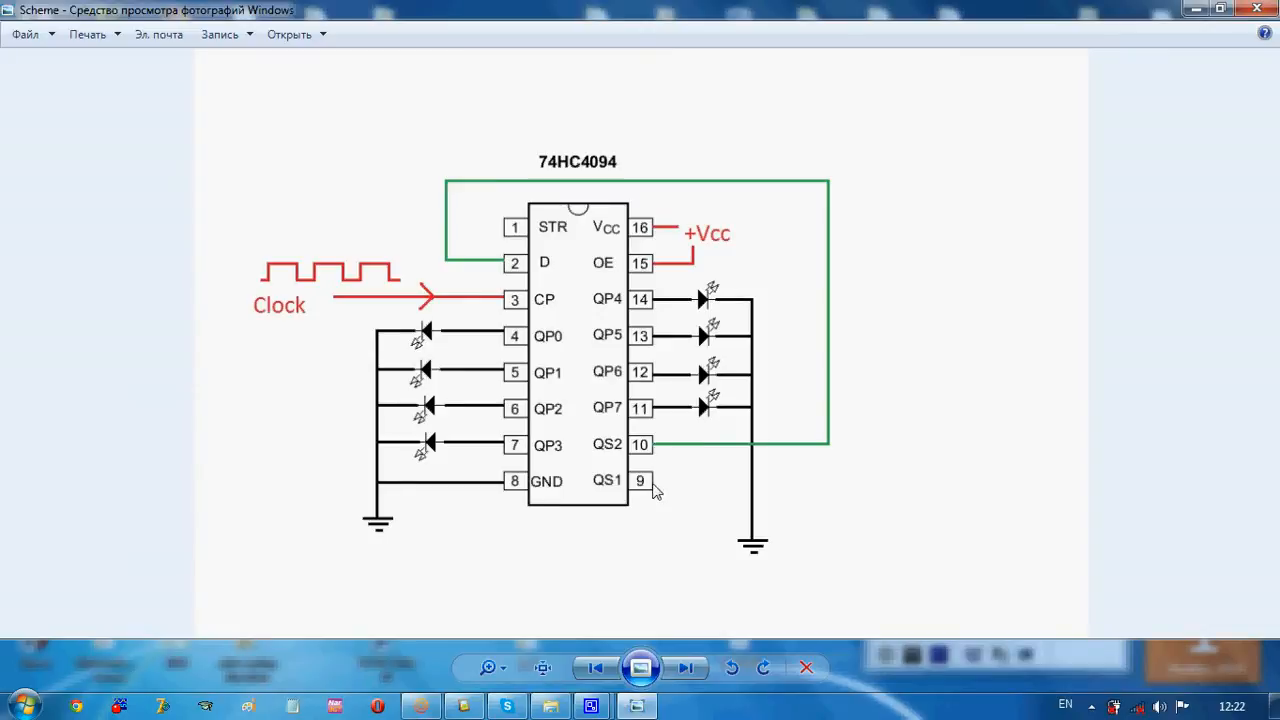
{"action": "mouse_move", "coordinate": [650, 486]}
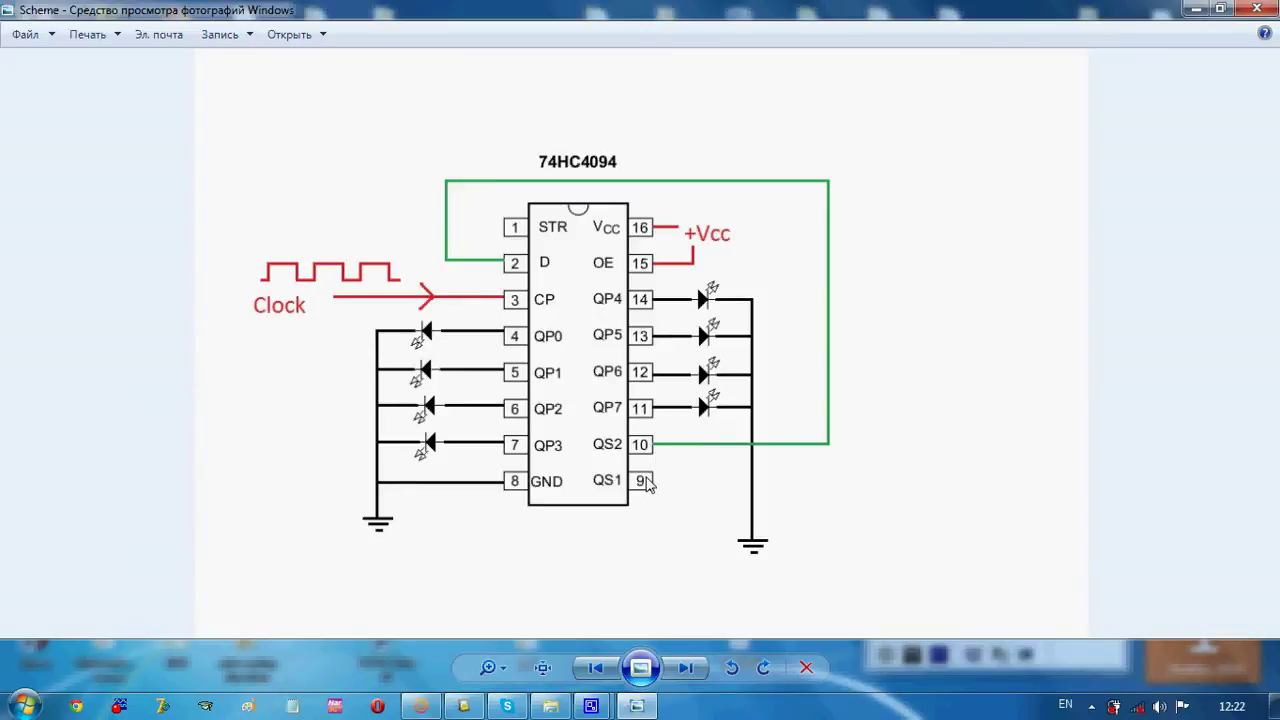
{"action": "mouse_move", "coordinate": [660, 460]}
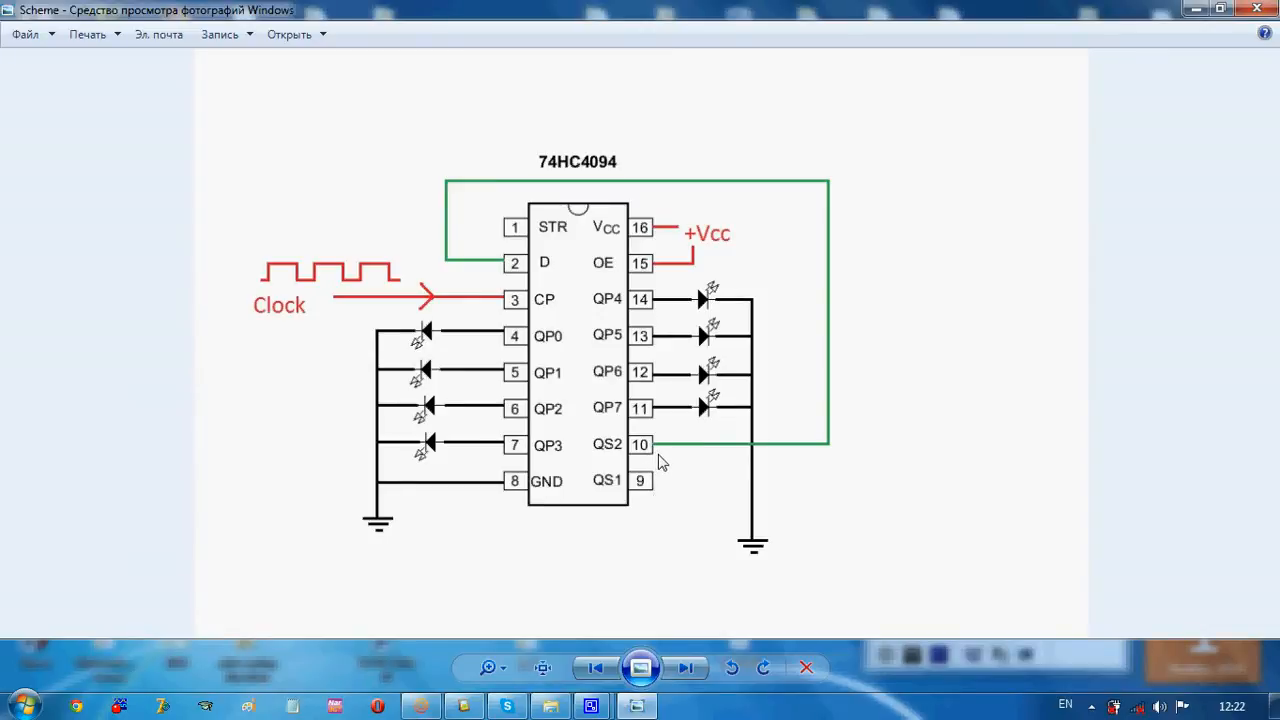
{"action": "mouse_move", "coordinate": [496, 230]}
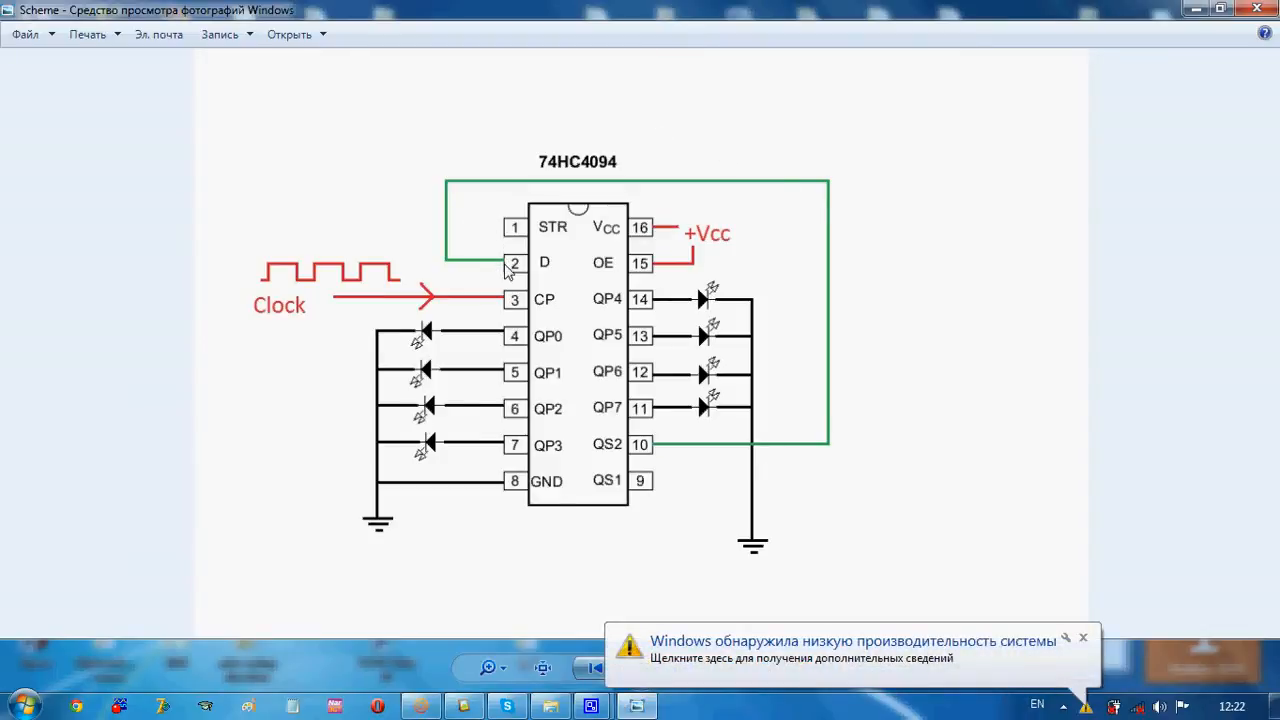
{"action": "mouse_move", "coordinate": [520, 270]}
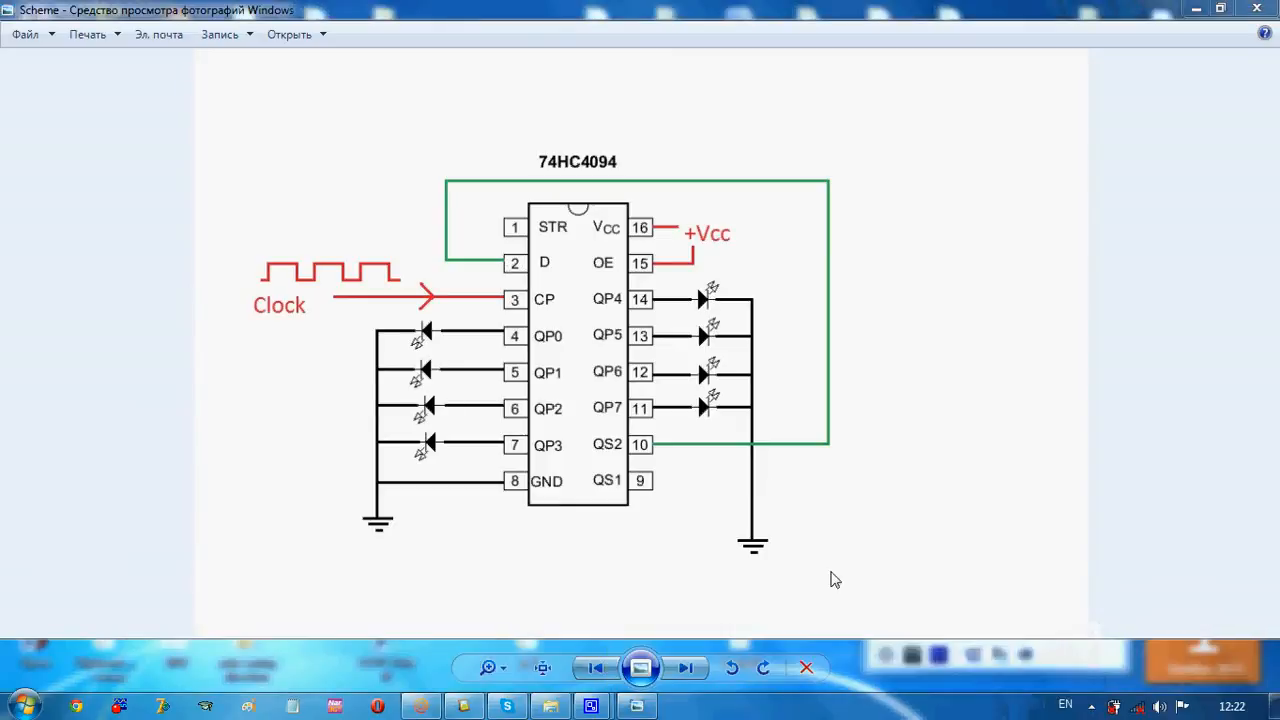
{"action": "mouse_move", "coordinate": [600, 420]}
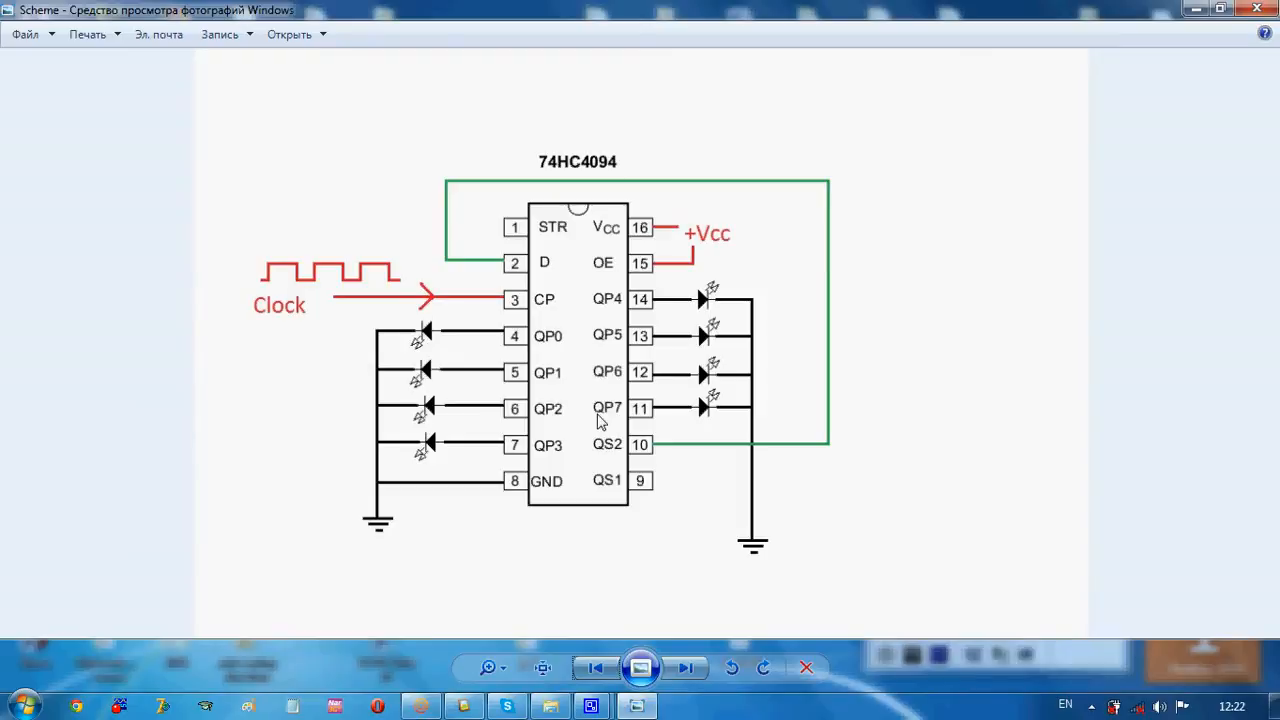
{"action": "mouse_move", "coordinate": [578, 206]}
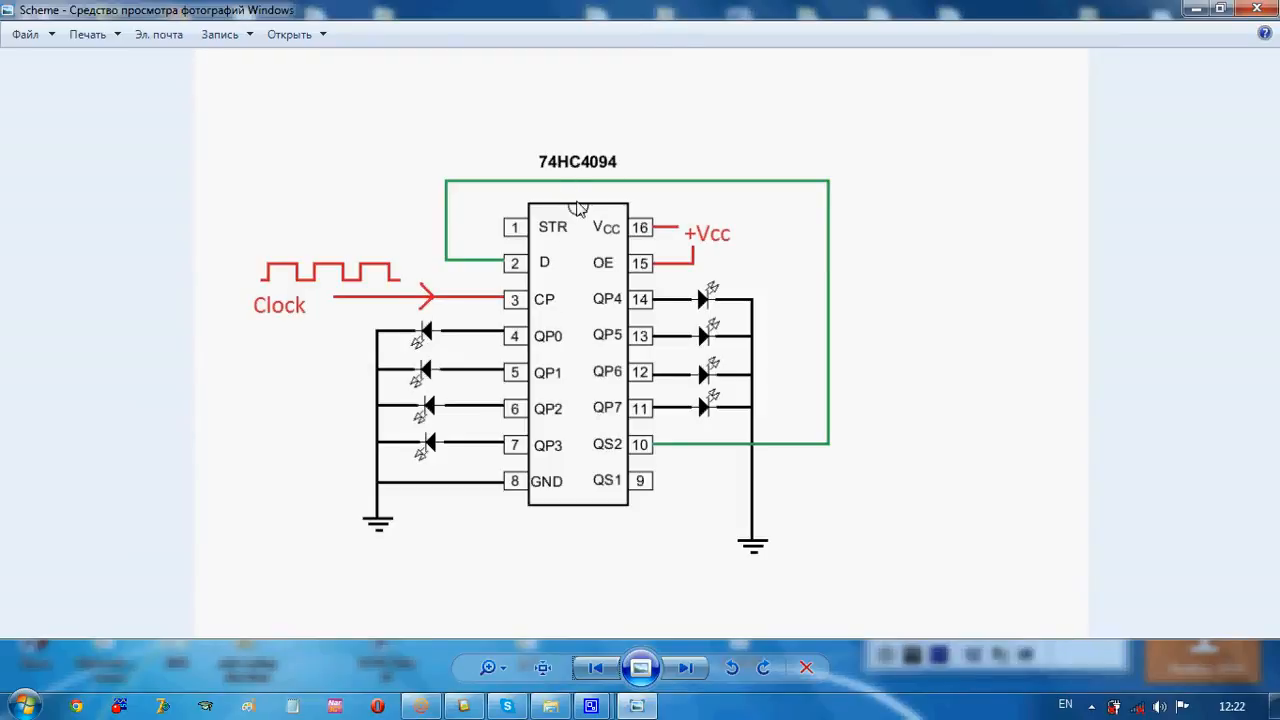
{"action": "mouse_move", "coordinate": [808, 304]}
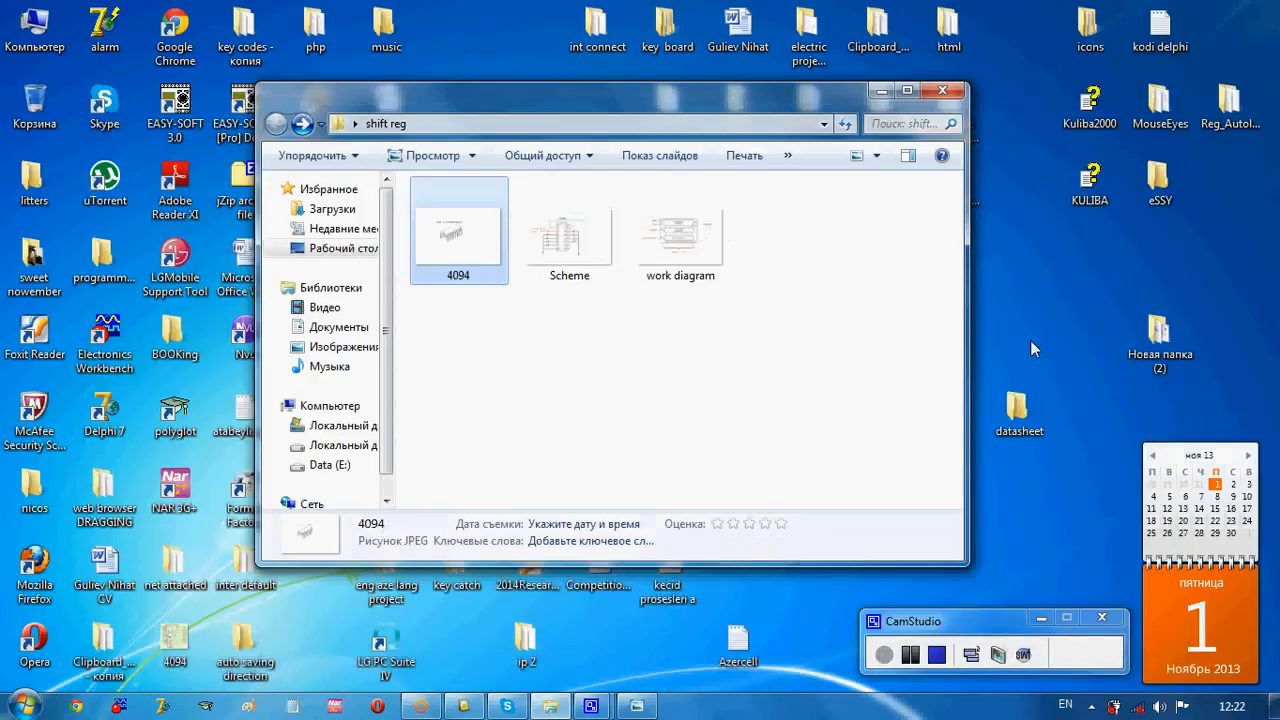
- Close the shift reg folder window, leaving only the desktop
{"action": "left_click", "coordinate": [944, 90]}
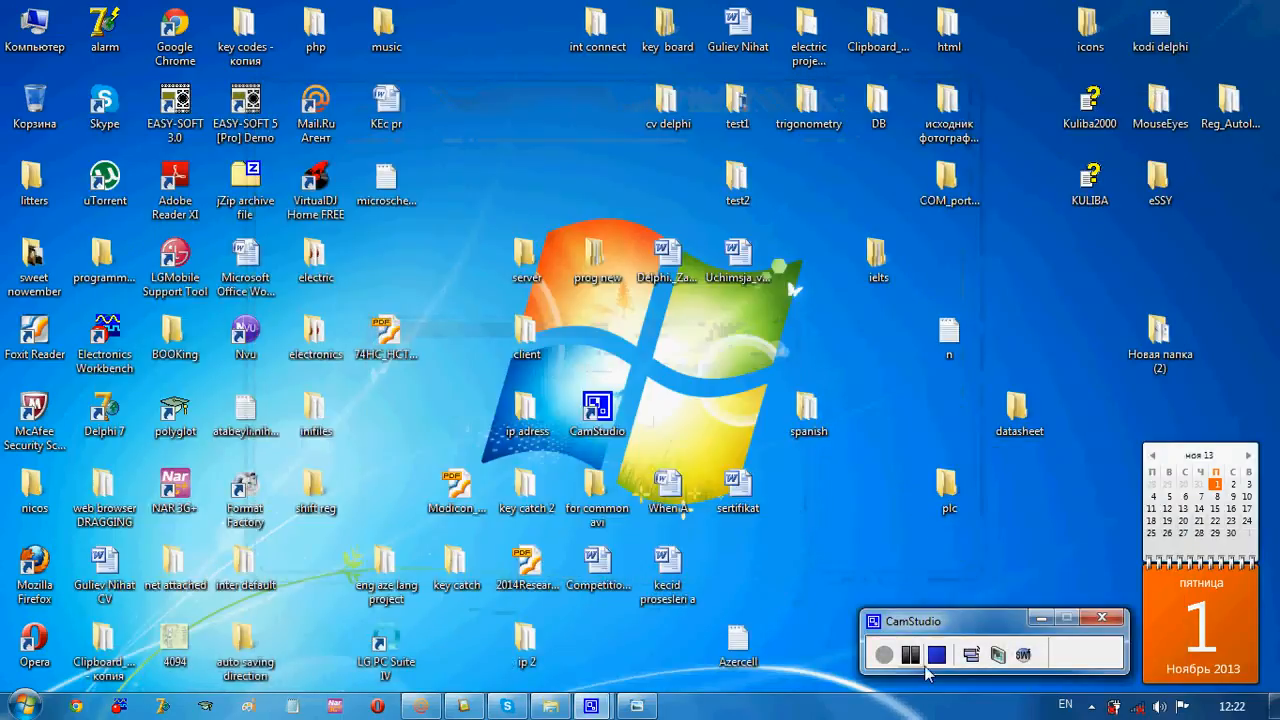